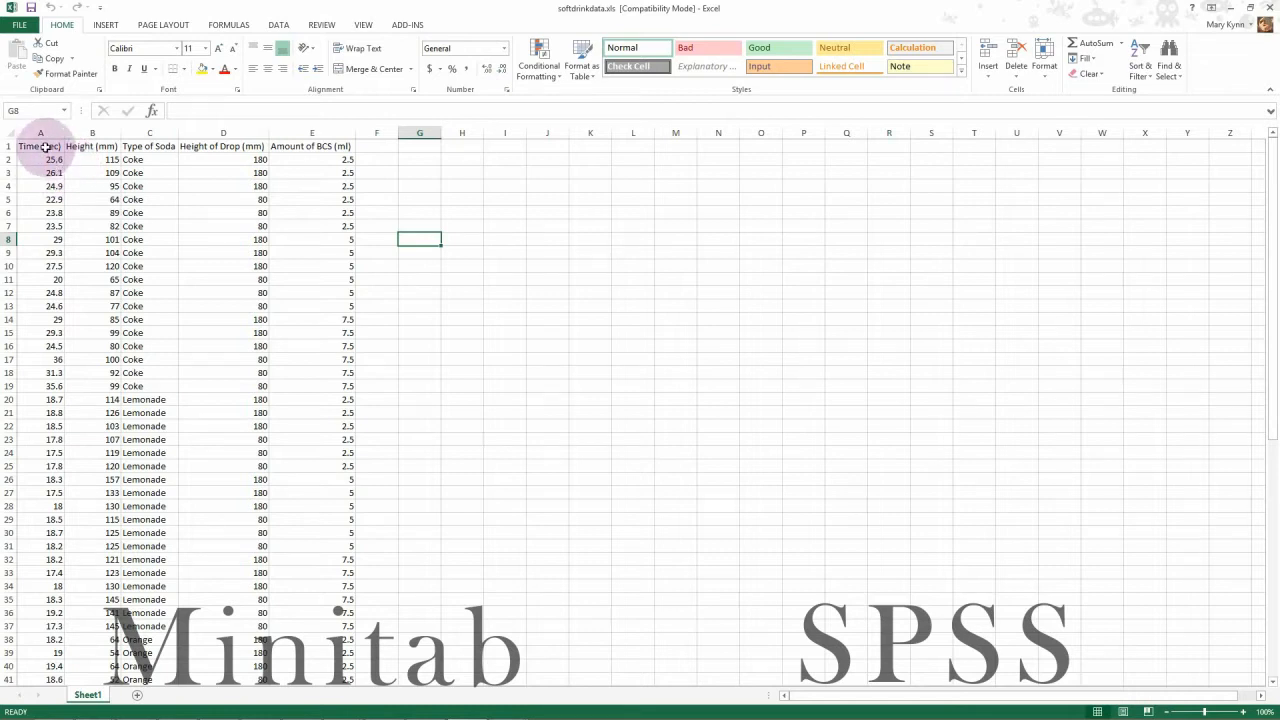
Point out the Time (sec), Height (mm) and Type of Soda columns in Data View
click(92, 146)
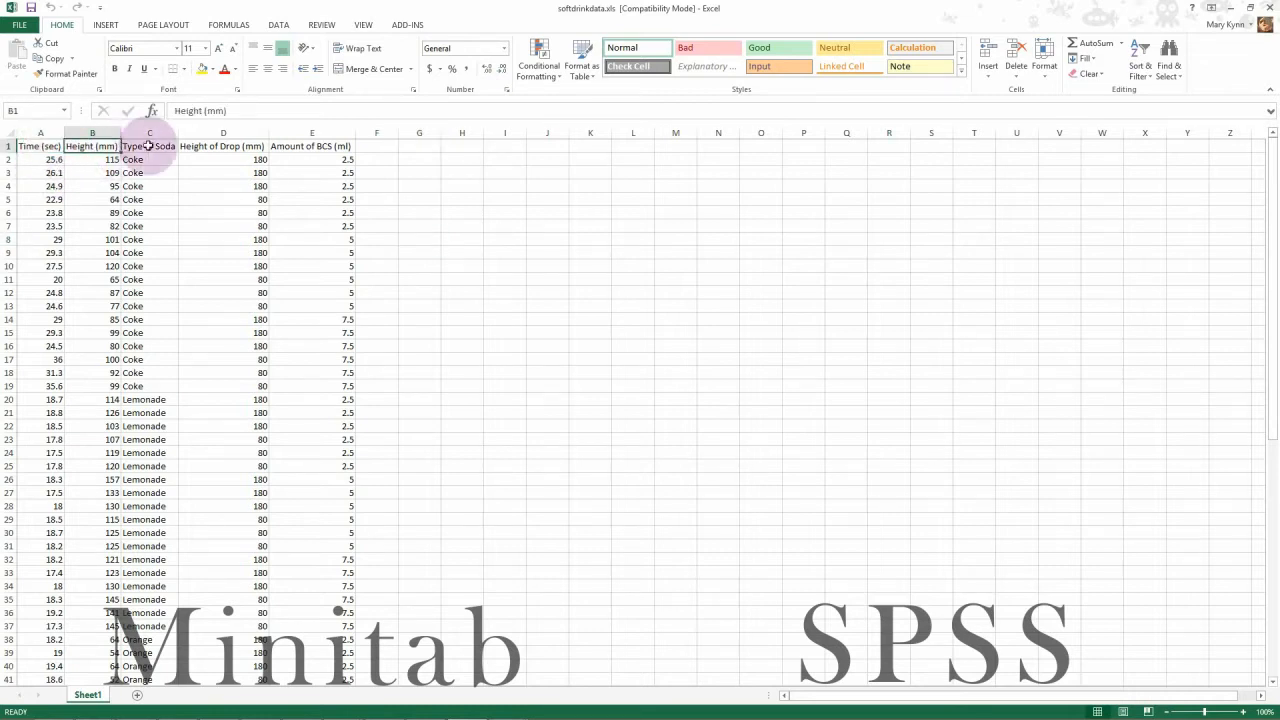
click(222, 146)
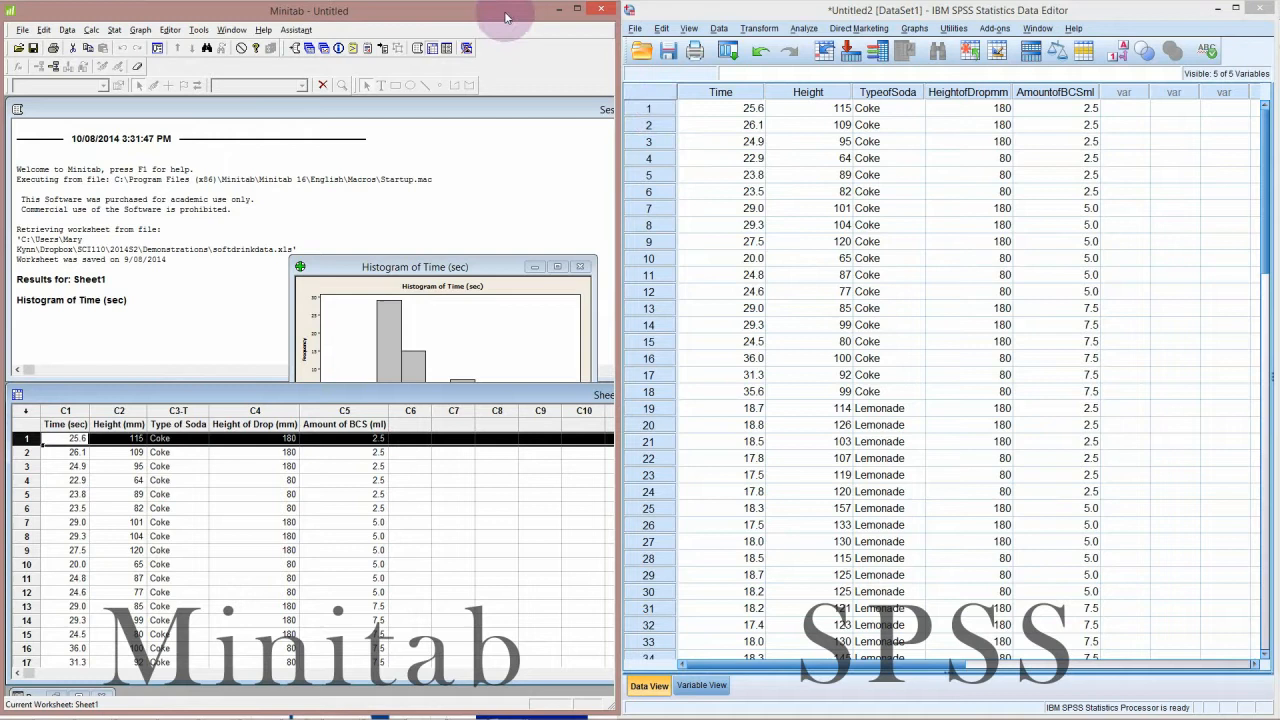
mouse_move(762, 12)
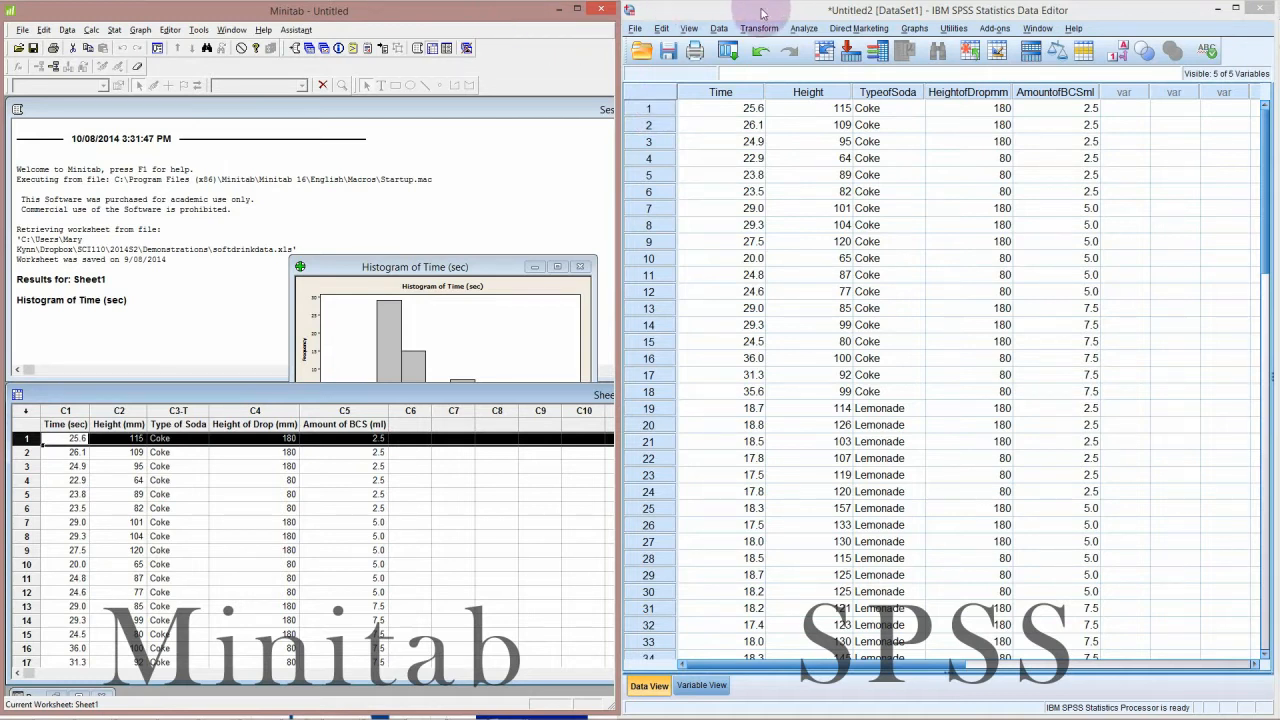
mouse_move(376, 336)
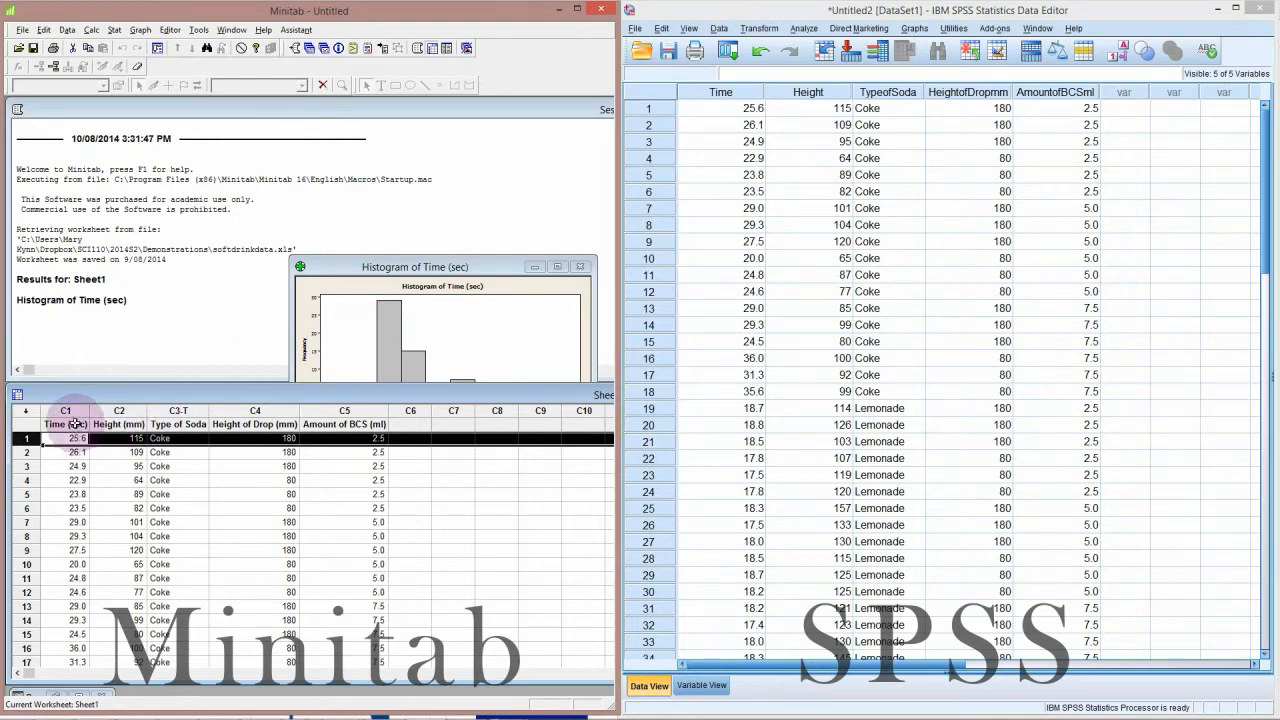
click(118, 412)
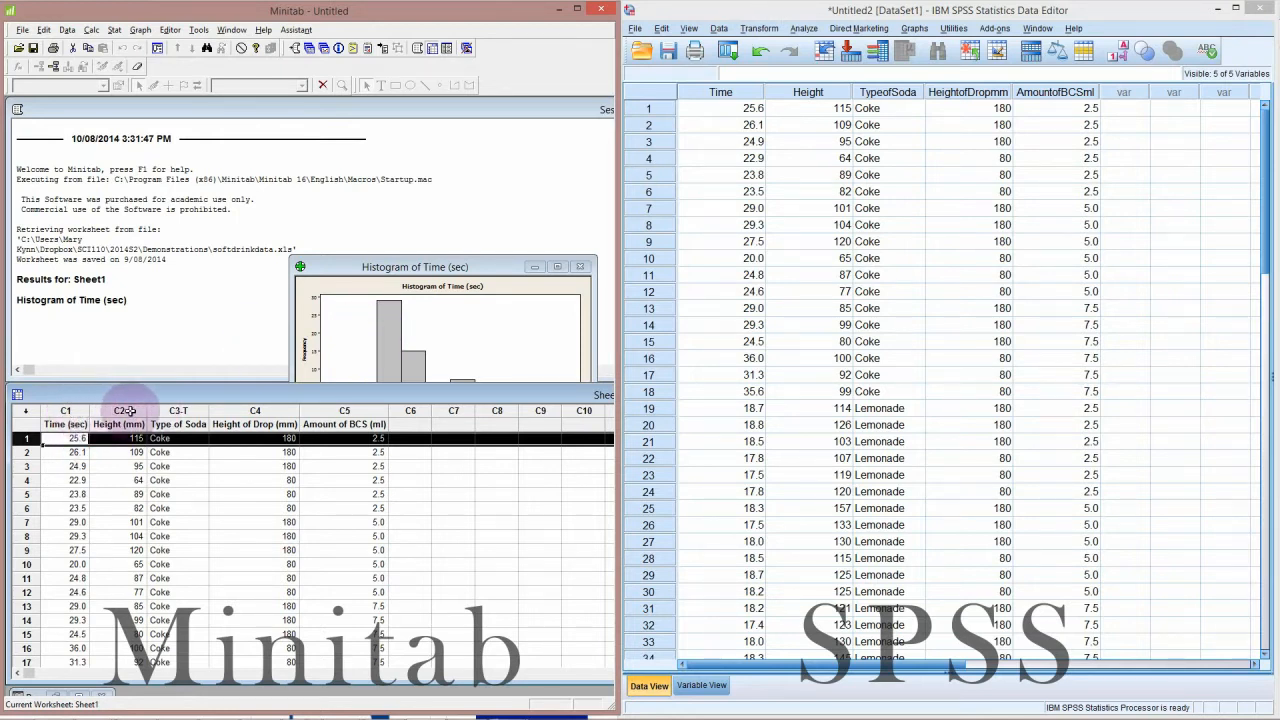
mouse_move(196, 412)
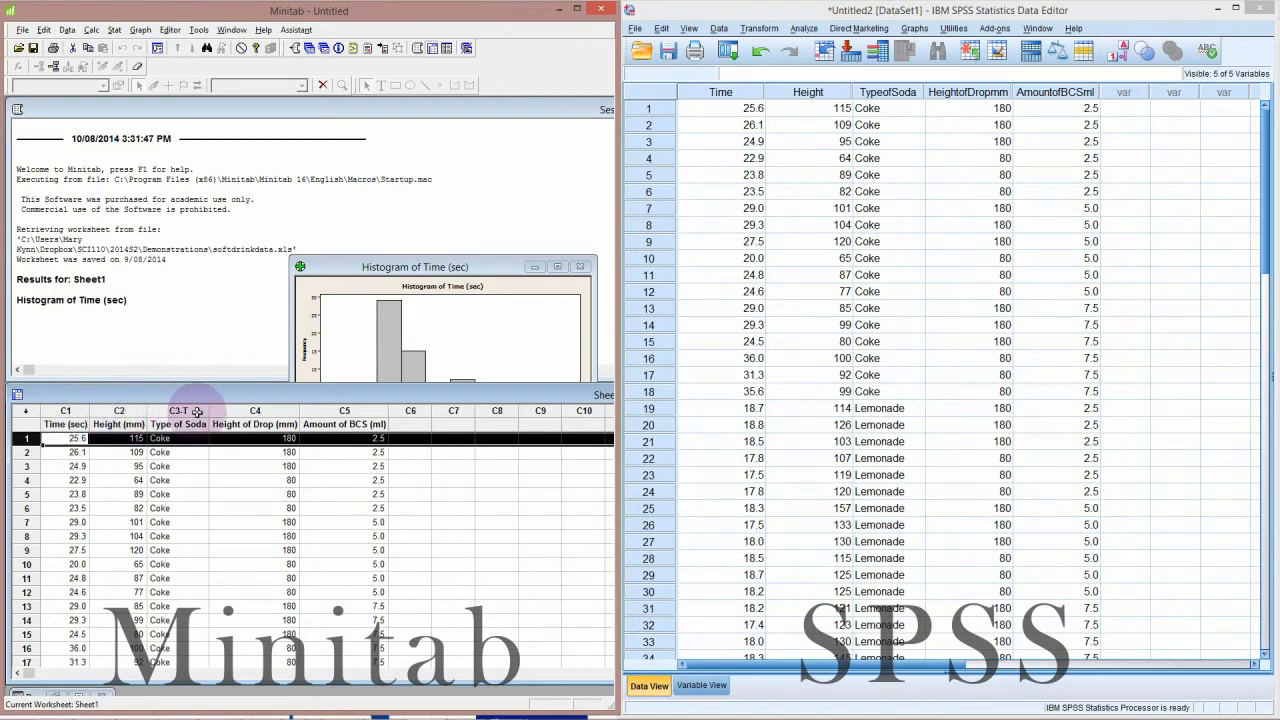
click(180, 412)
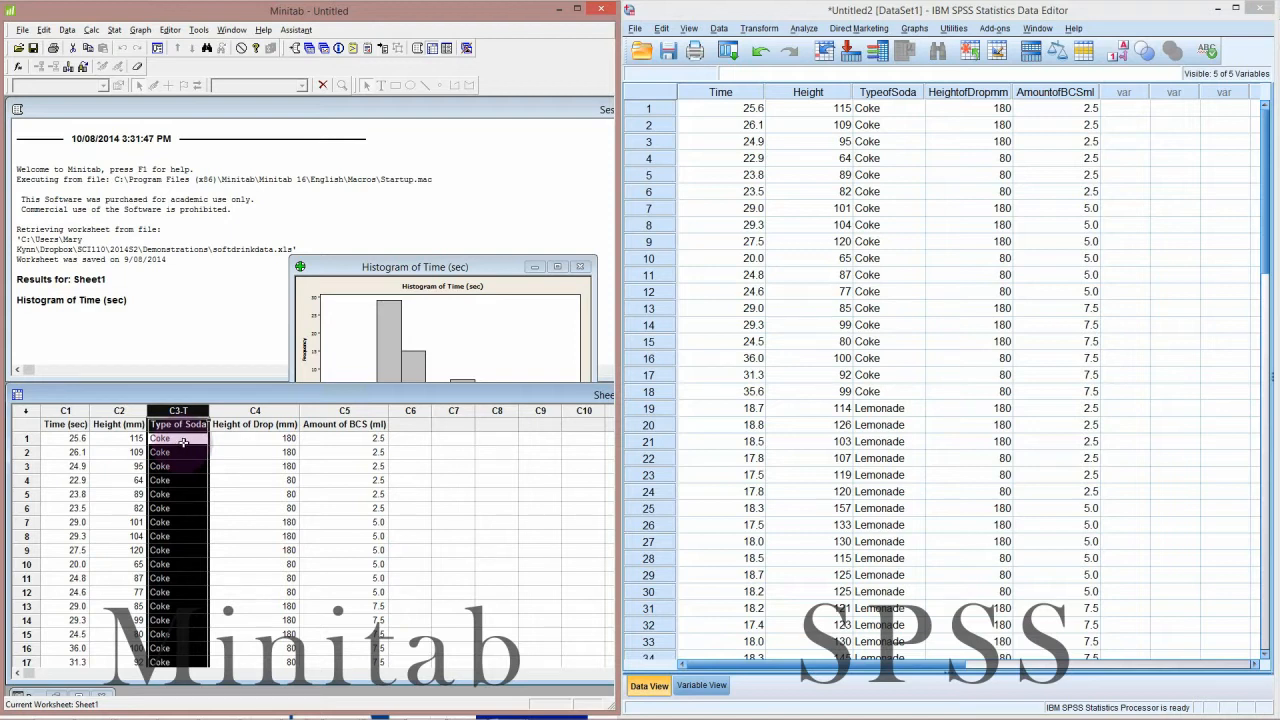
mouse_move(196, 440)
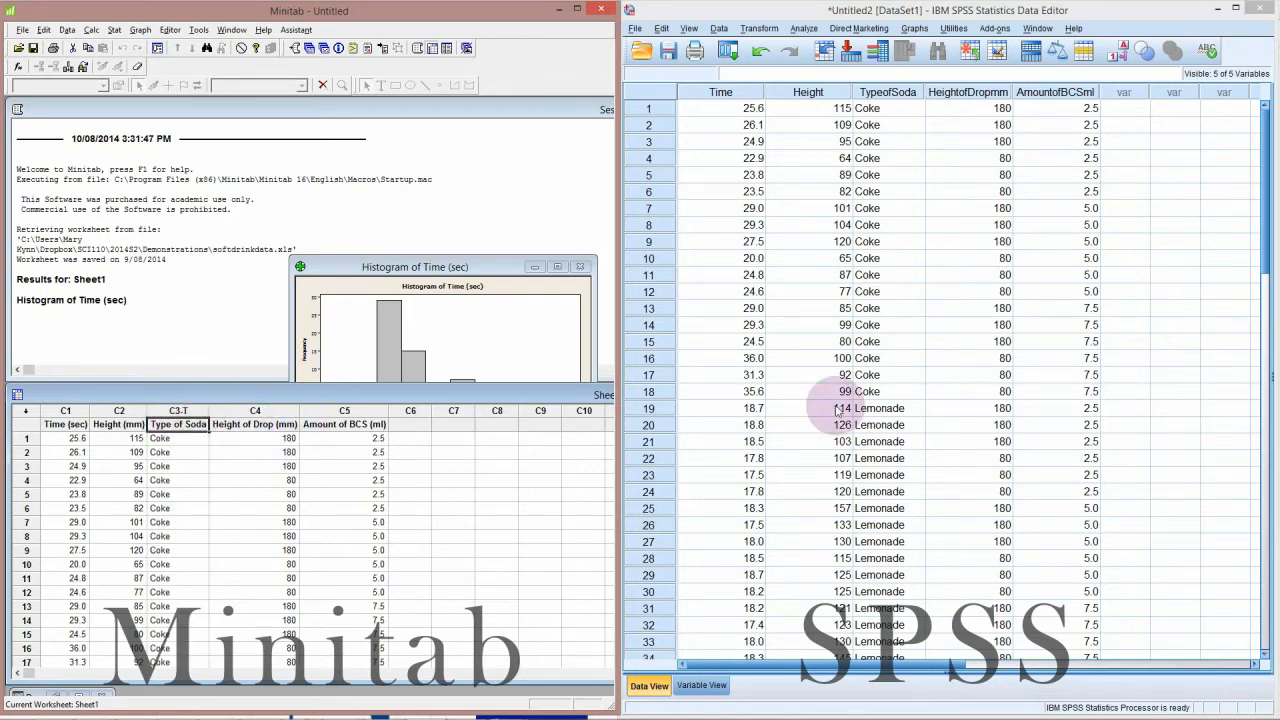
mouse_move(728, 92)
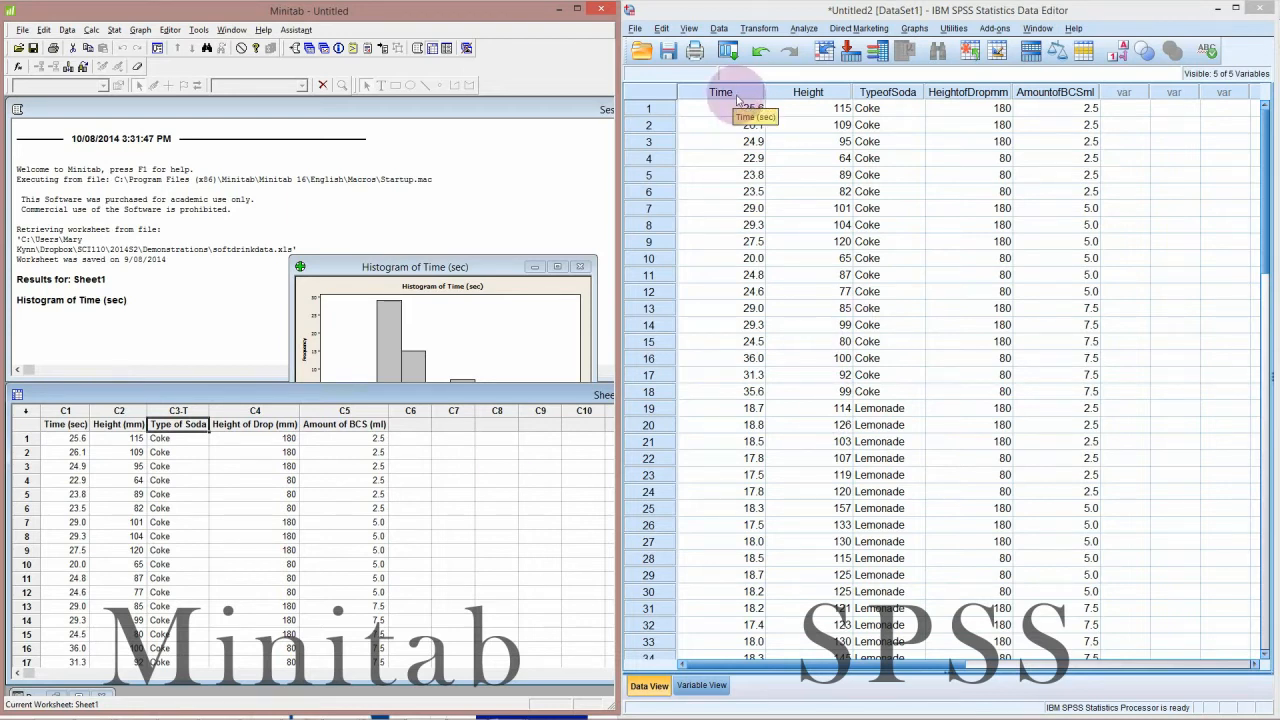
mouse_move(728, 128)
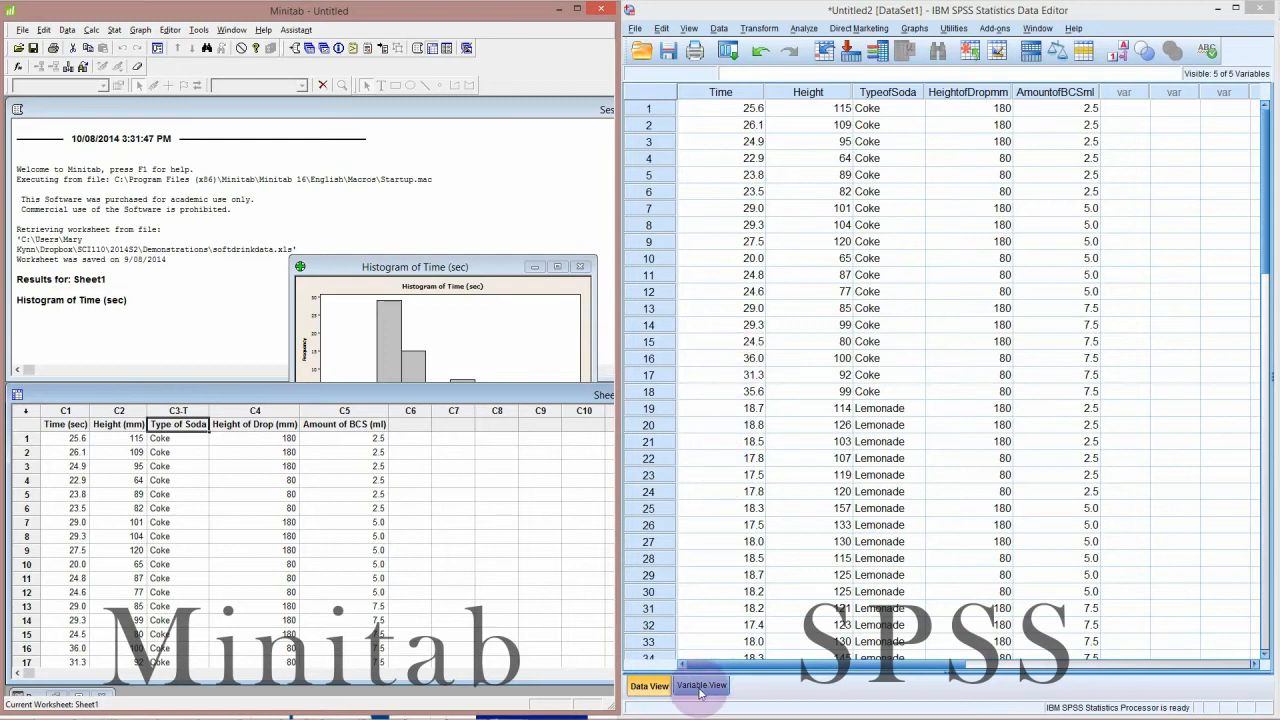
Show Variable View with Time numeric and TypeofSoda a string measured as Nominal
click(704, 684)
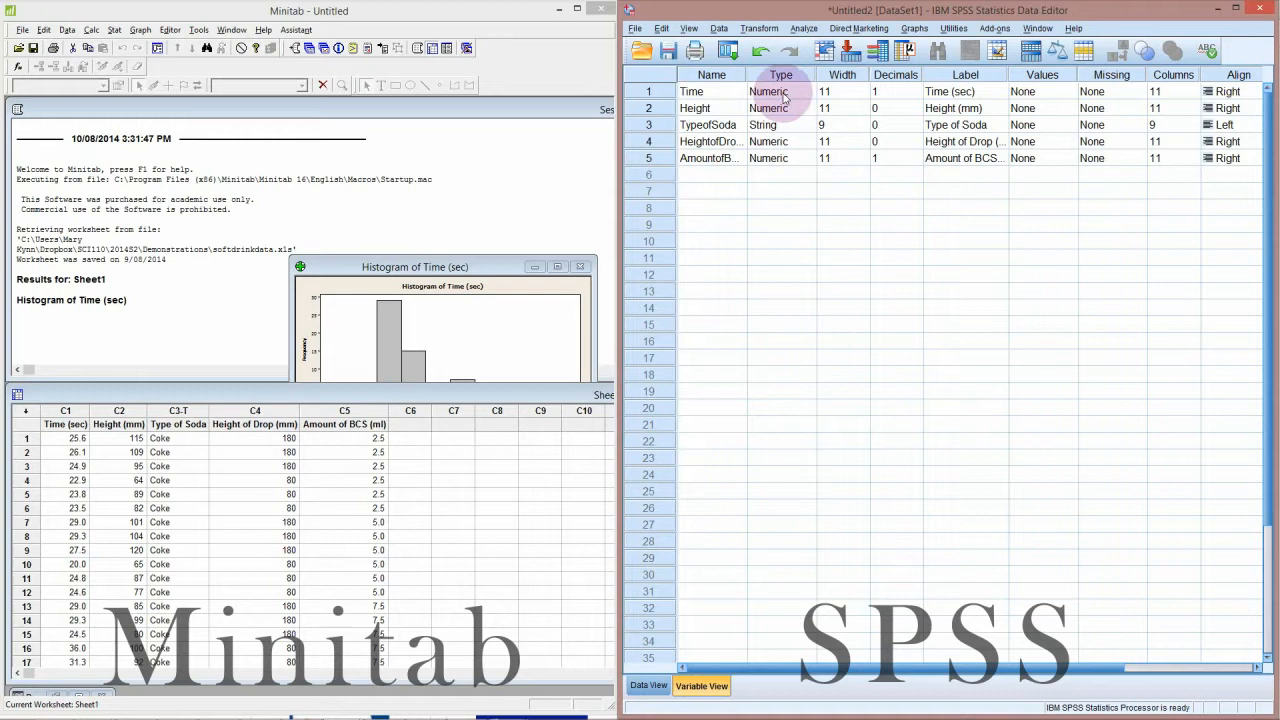
click(776, 124)
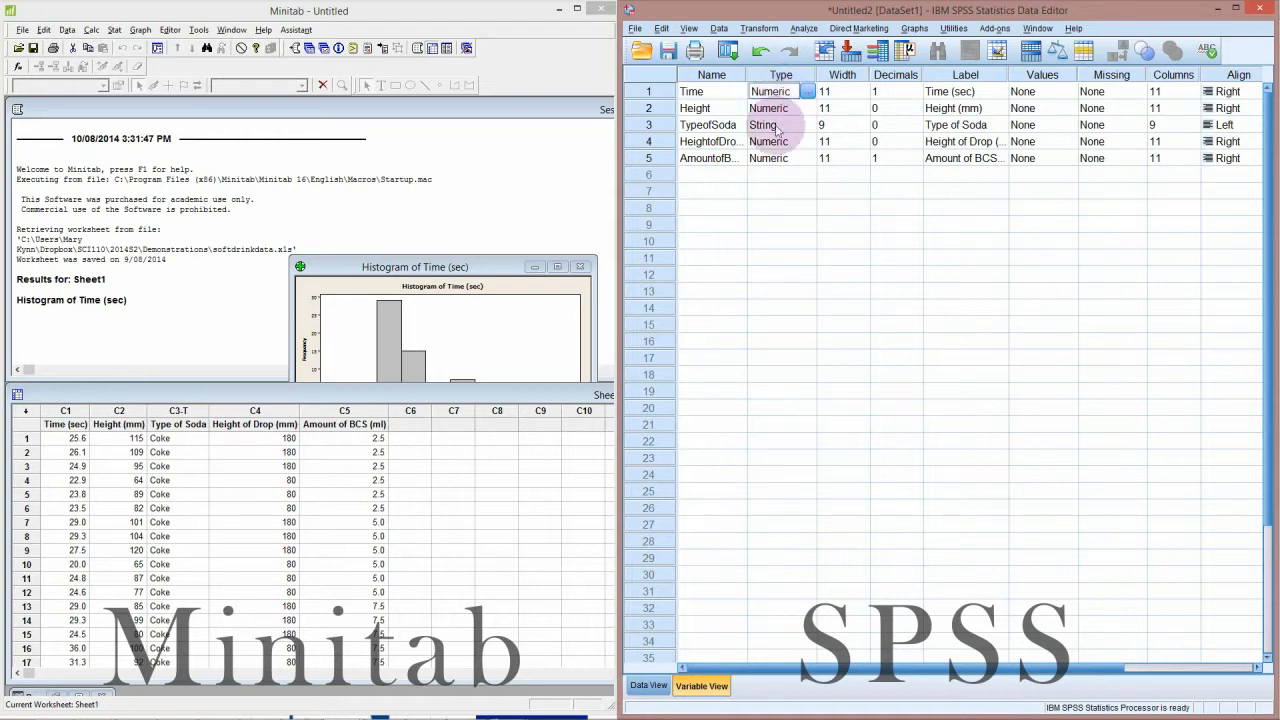
click(770, 124)
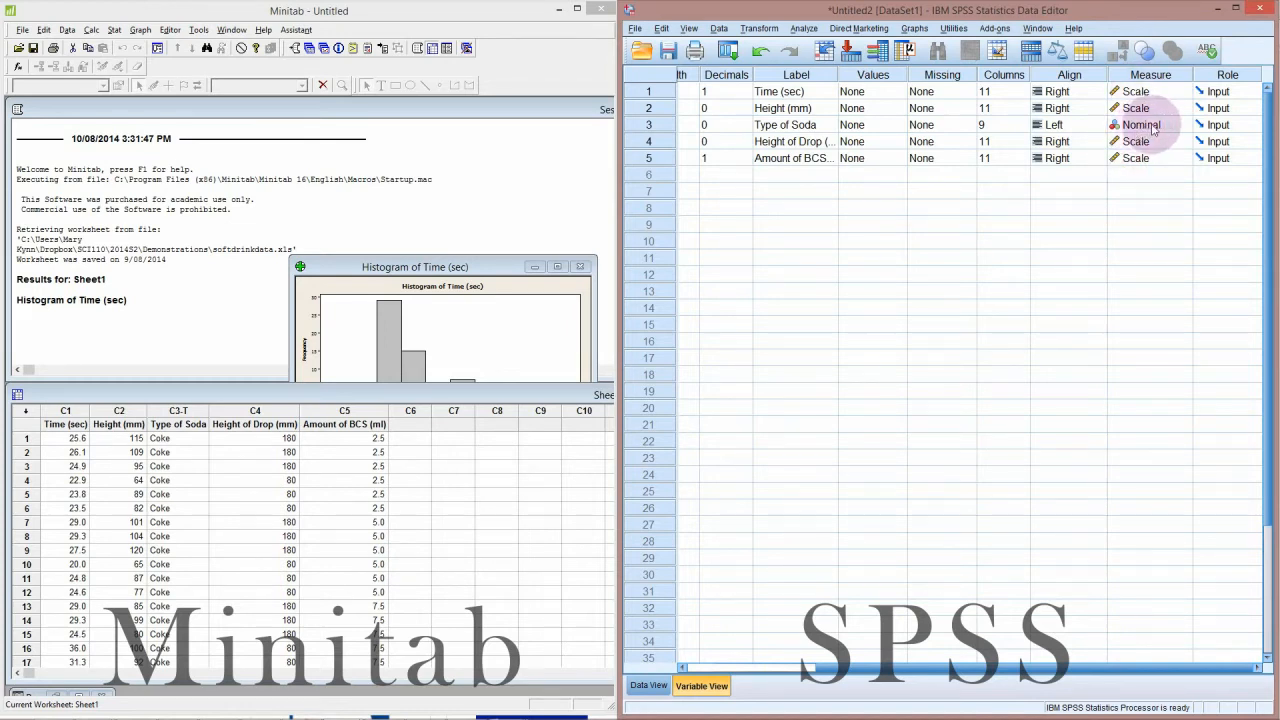
click(1174, 124)
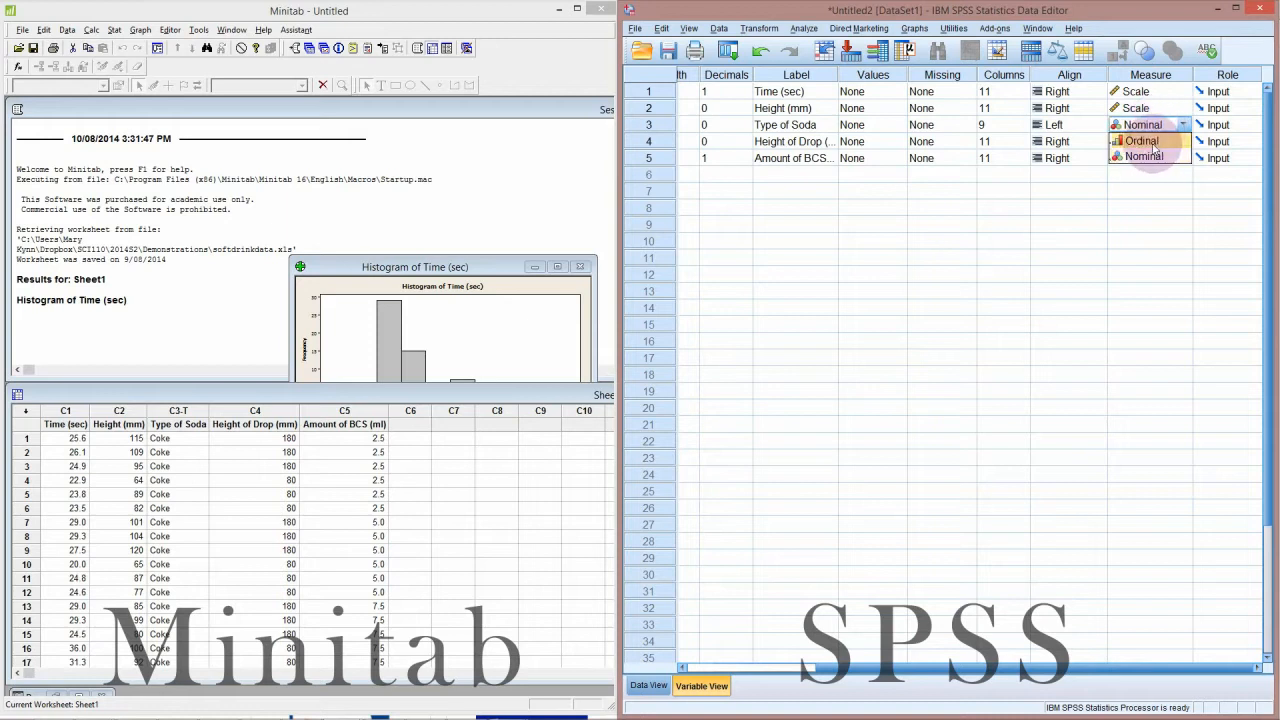
click(1136, 140)
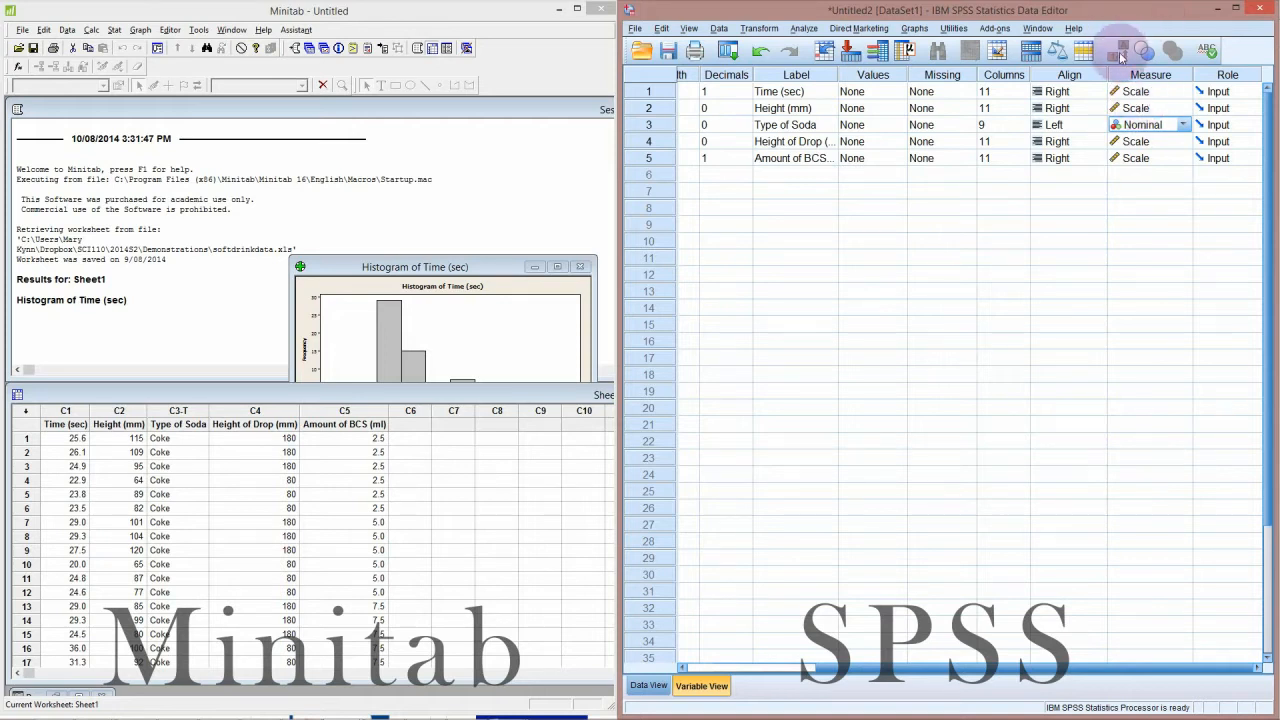
mouse_move(952, 148)
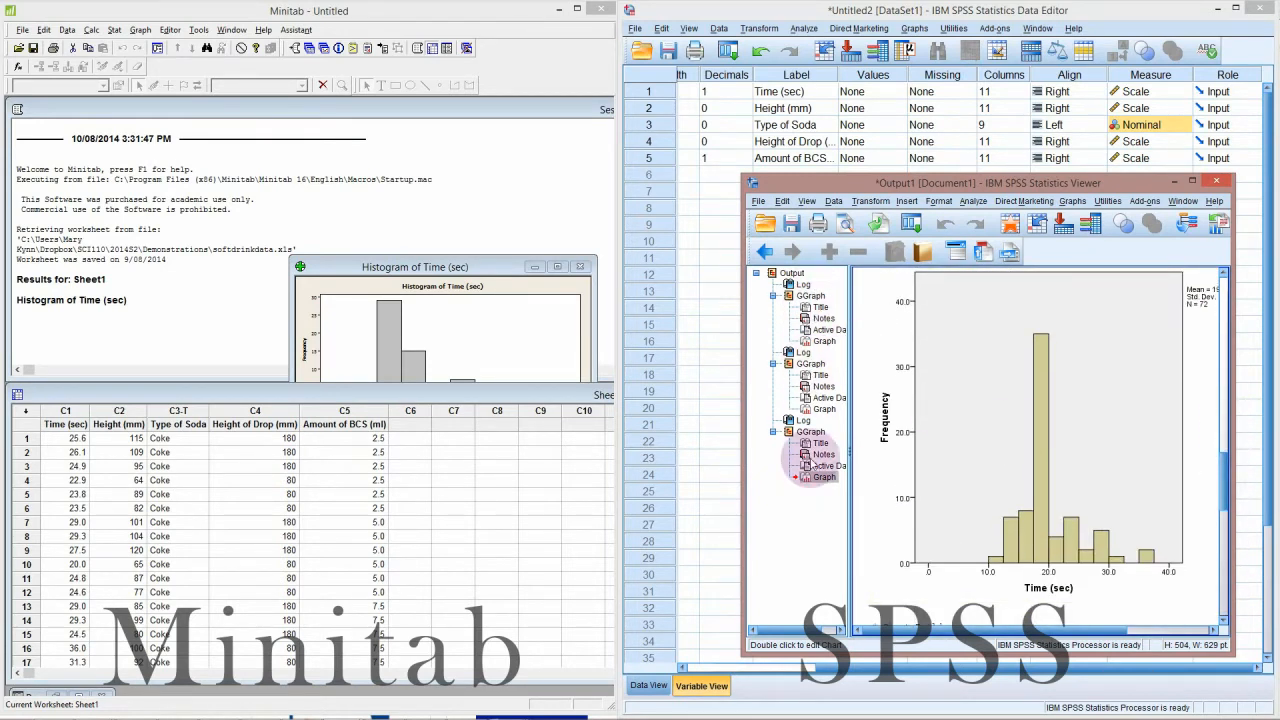
Jump to the histogram of Time in the SPSS output viewer
click(808, 432)
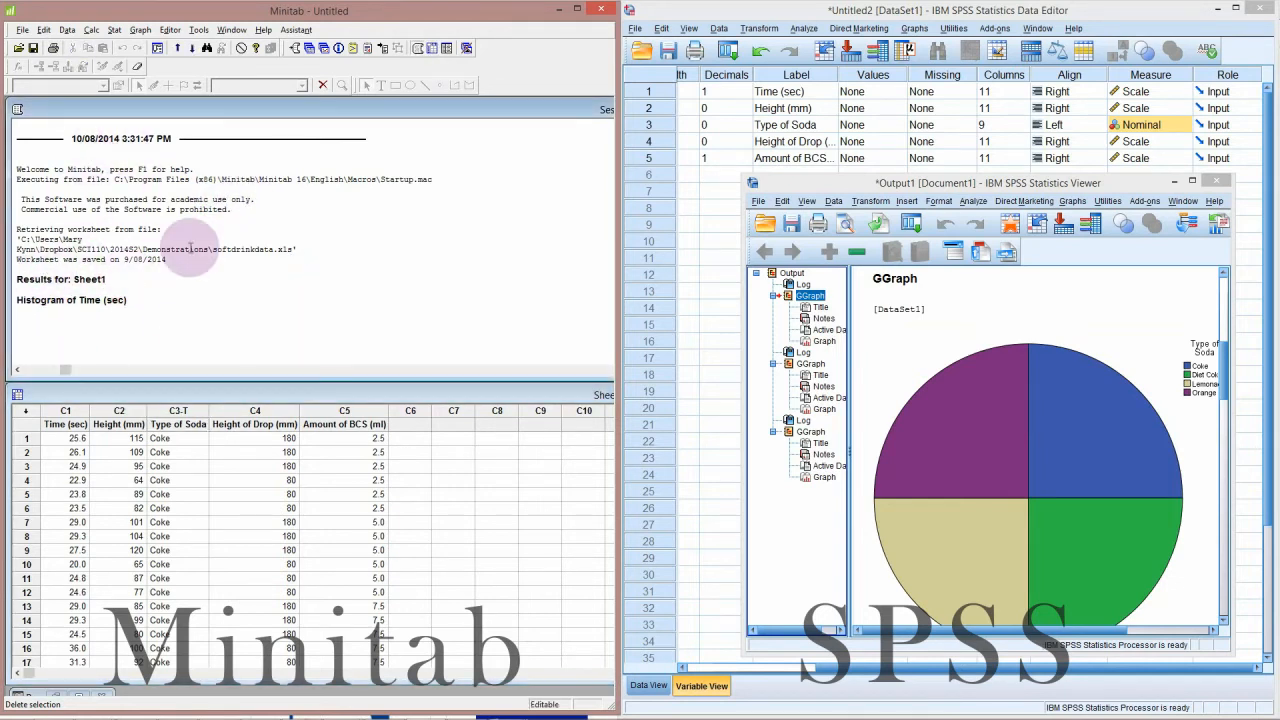
Bring Minitab's Histogram of Time (sec) window to the front via the Window menu
click(232, 30)
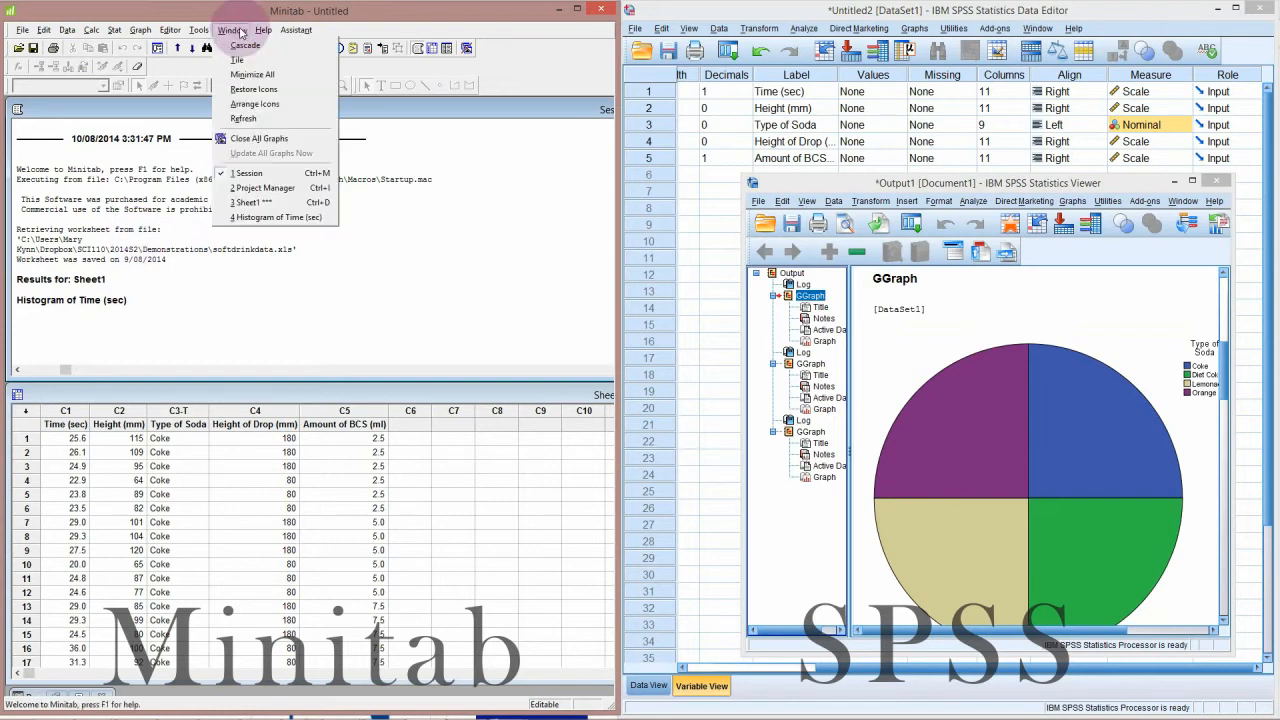
click(280, 216)
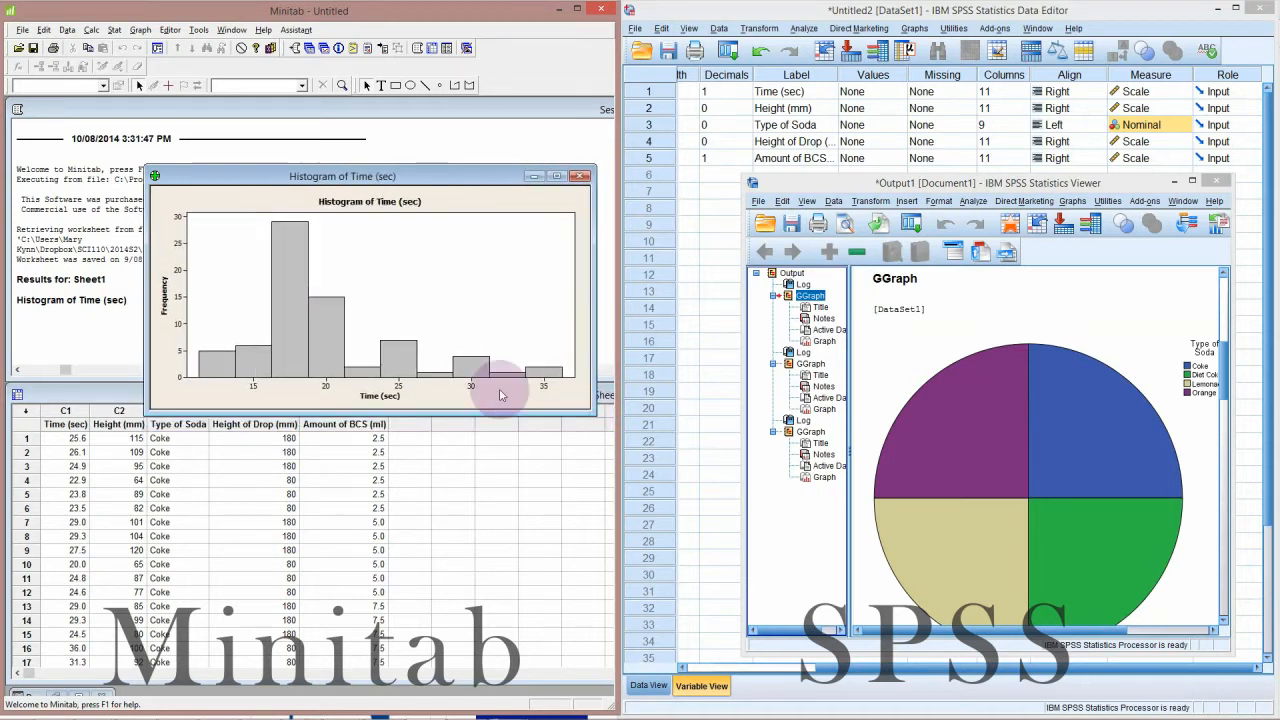
mouse_move(400, 358)
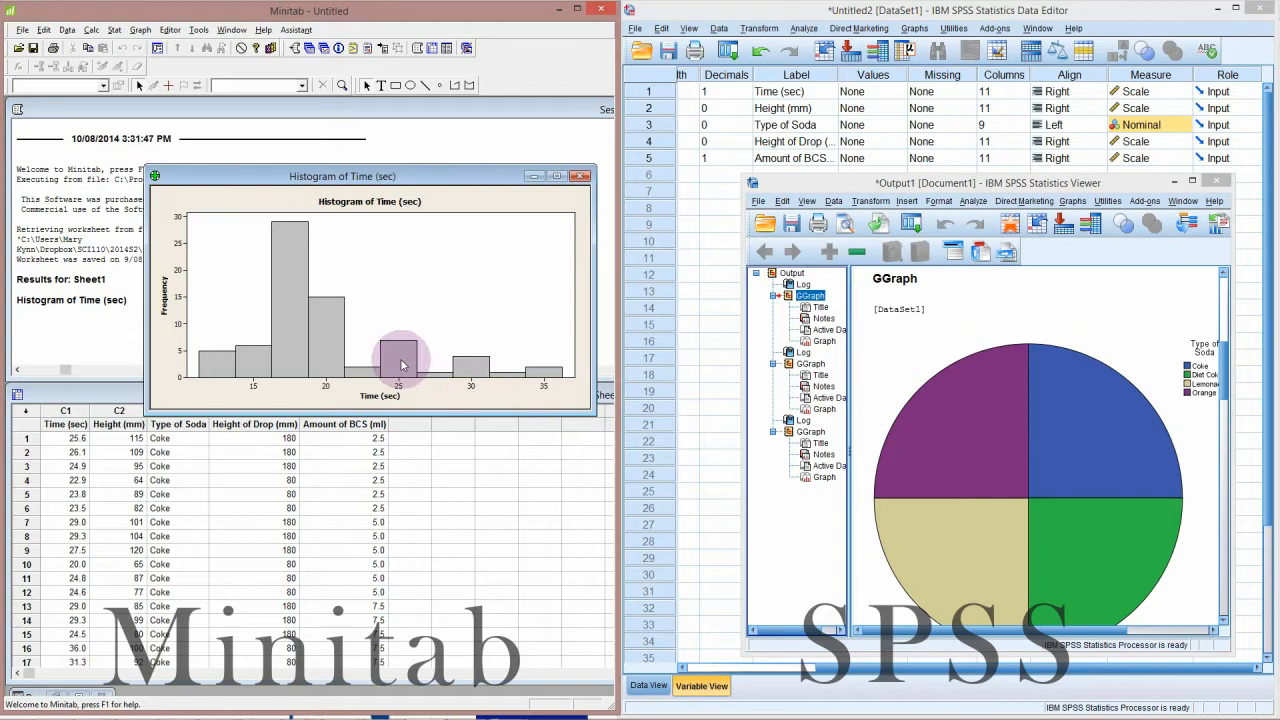
mouse_move(304, 392)
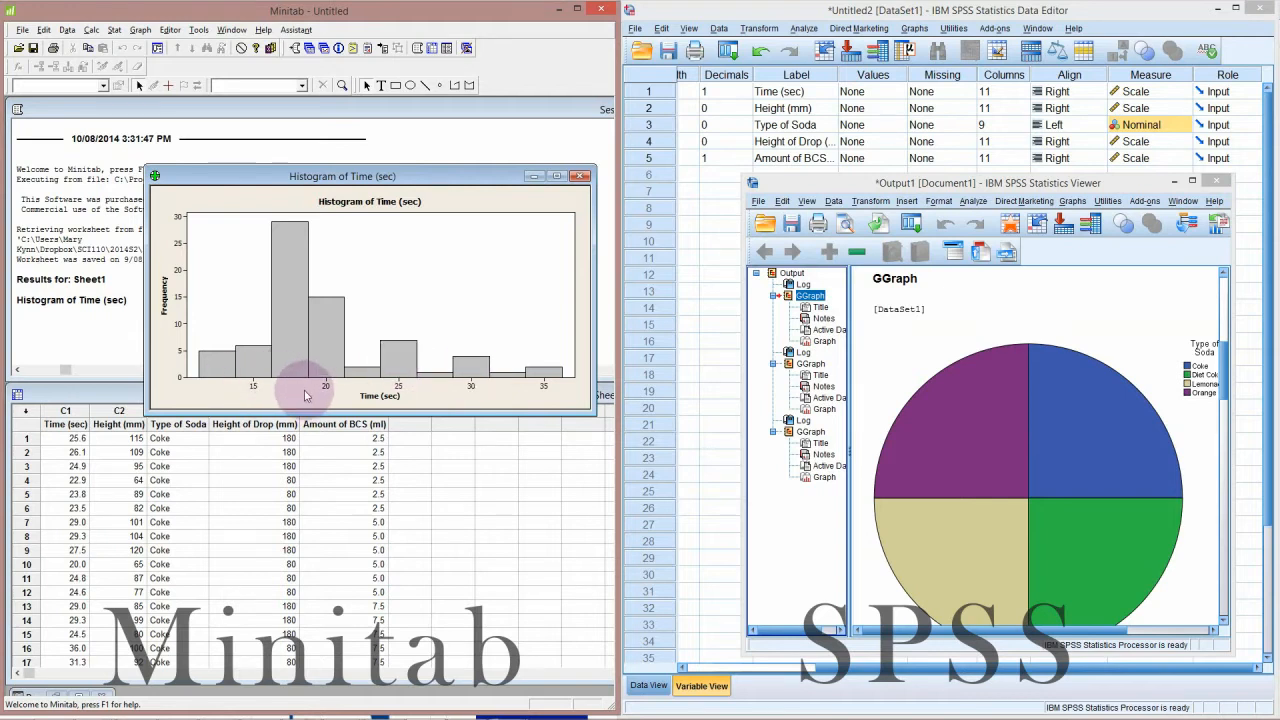
mouse_move(388, 260)
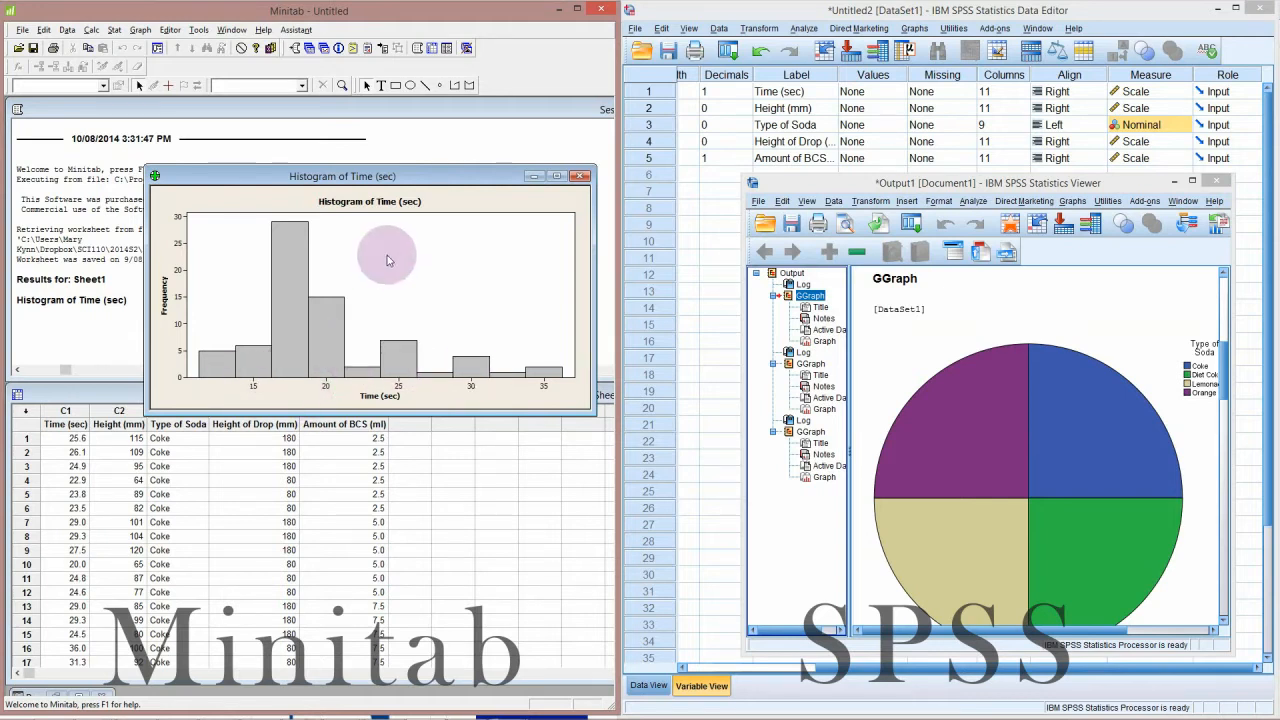
mouse_move(390, 156)
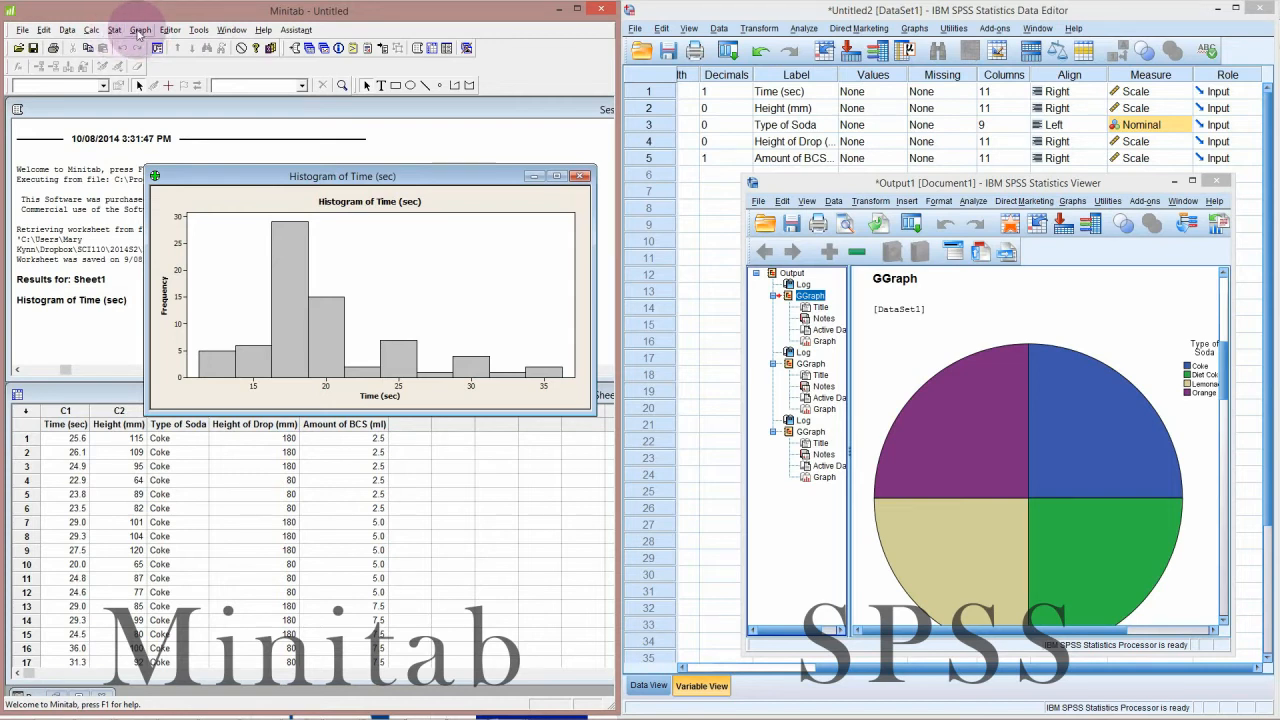
click(140, 30)
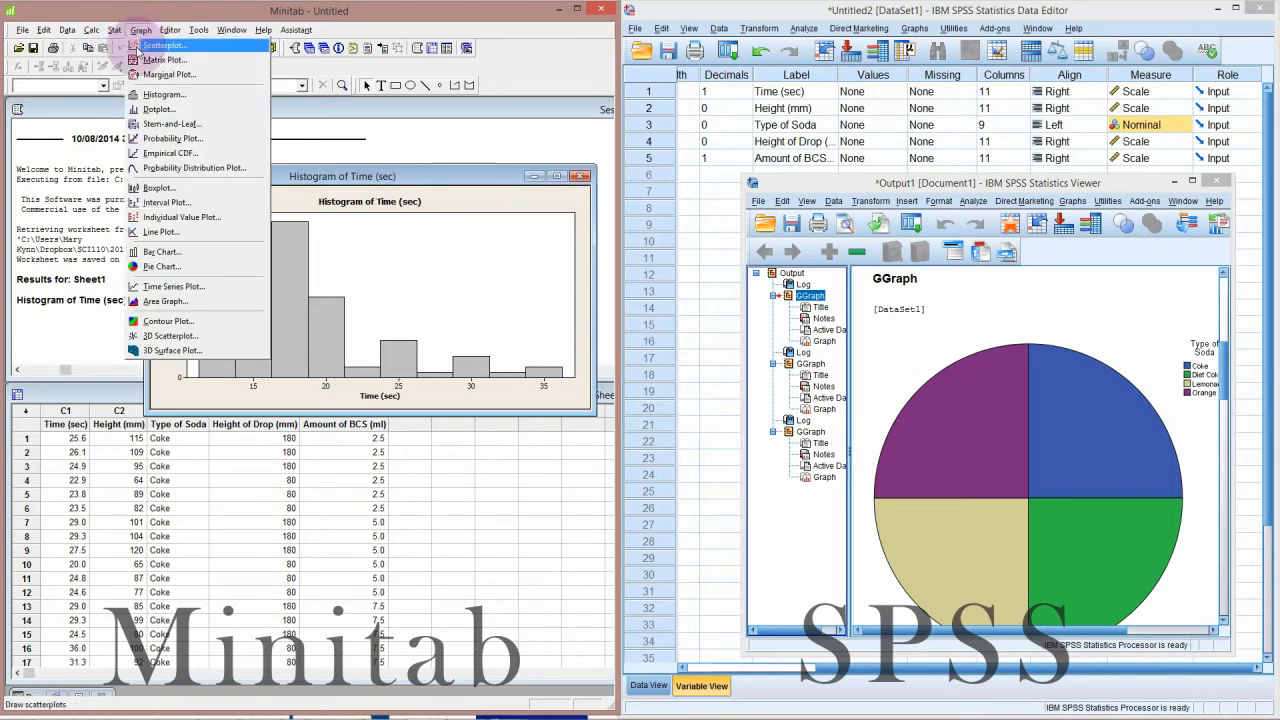
mouse_move(184, 62)
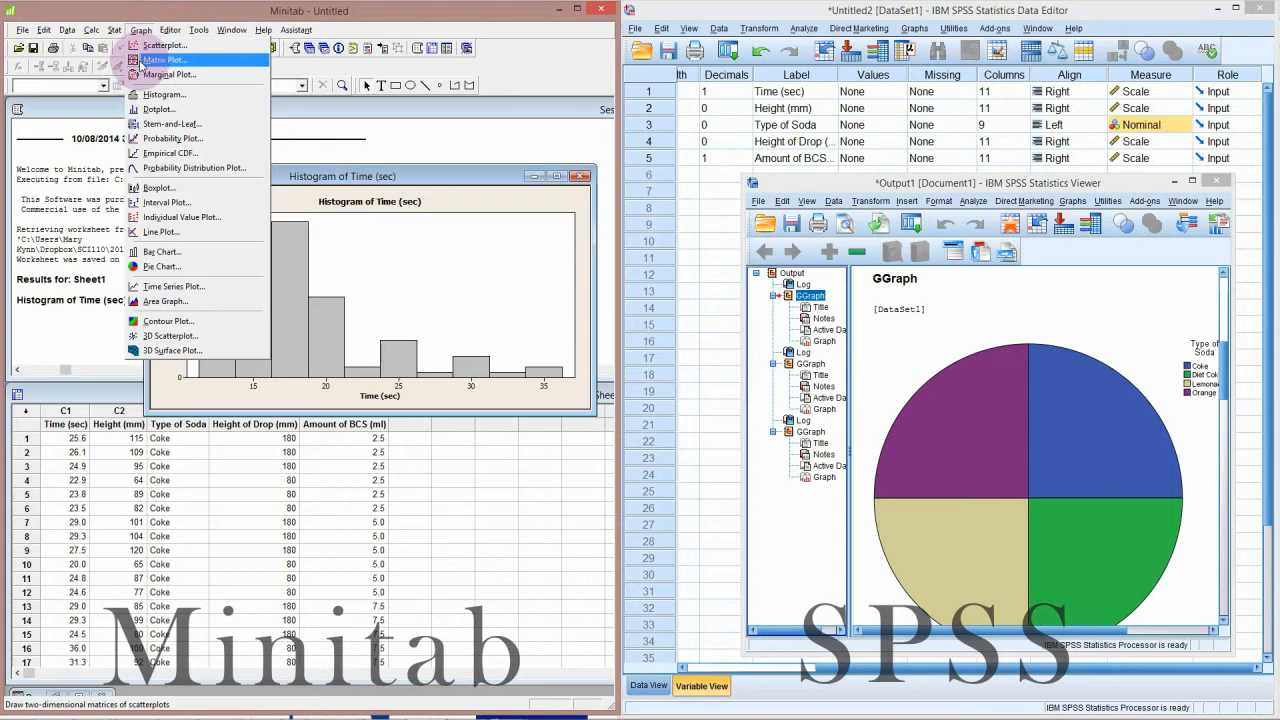
mouse_move(176, 76)
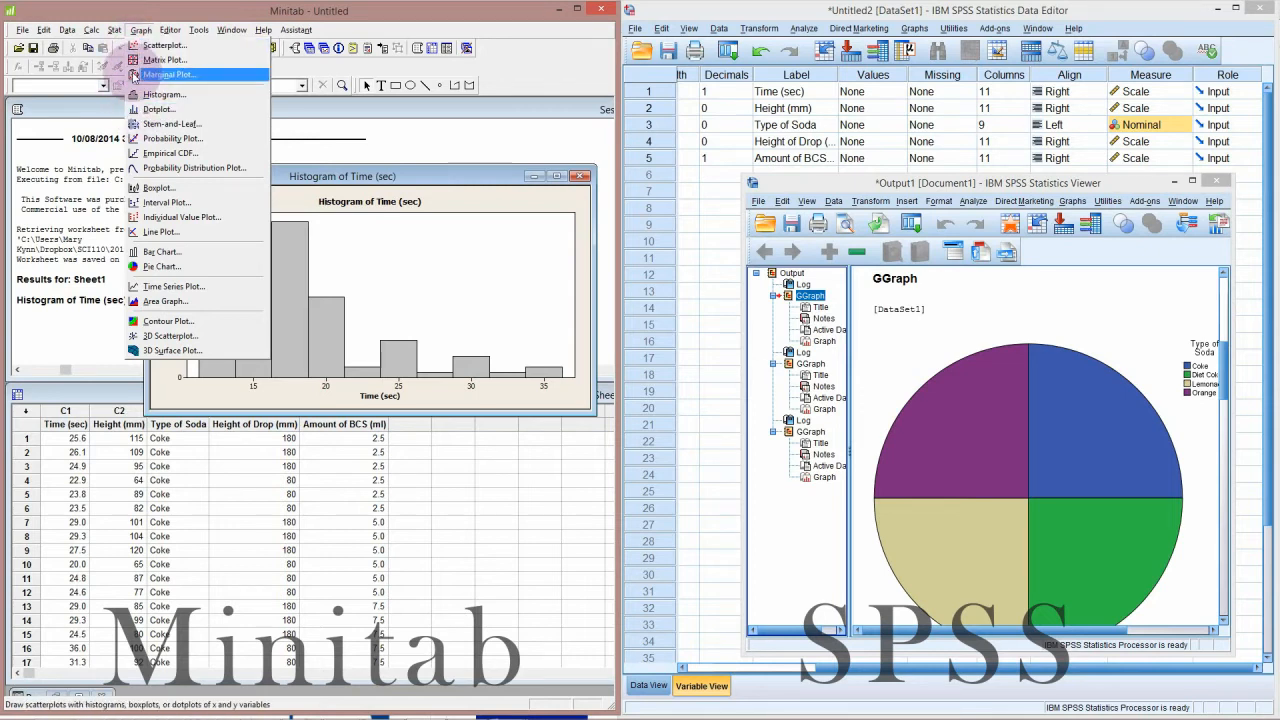
mouse_move(170, 152)
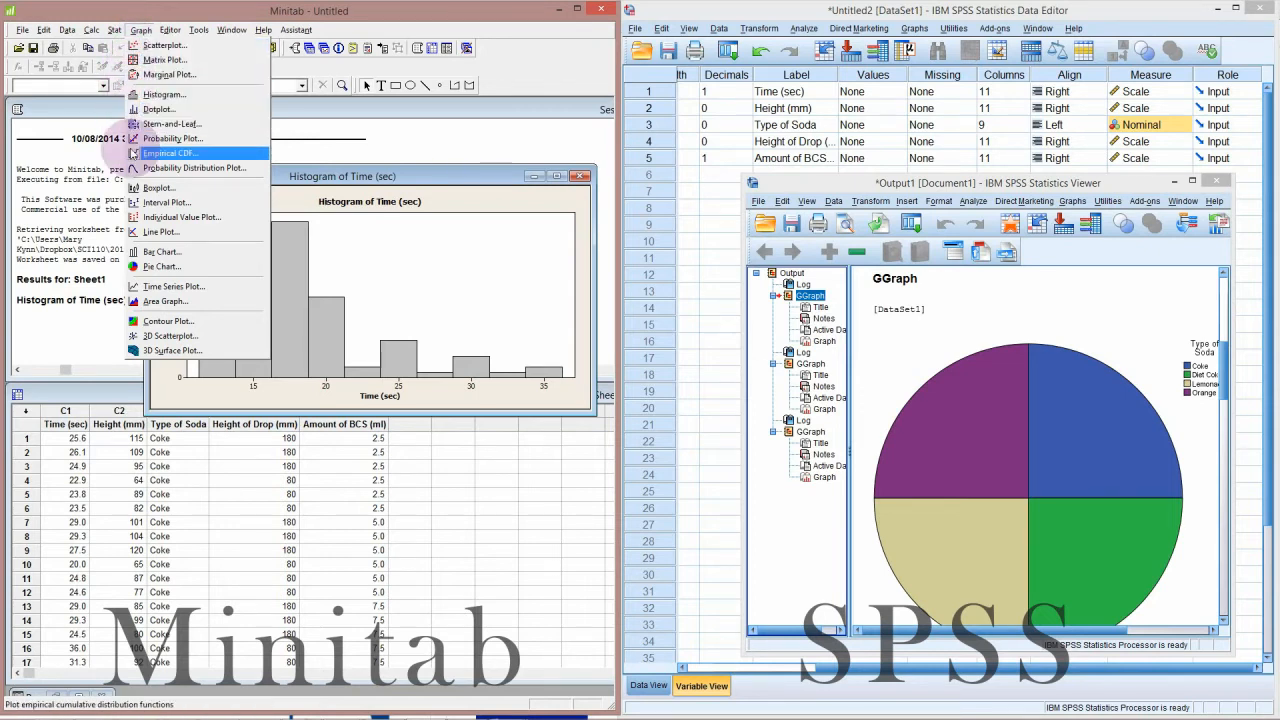
mouse_move(170, 124)
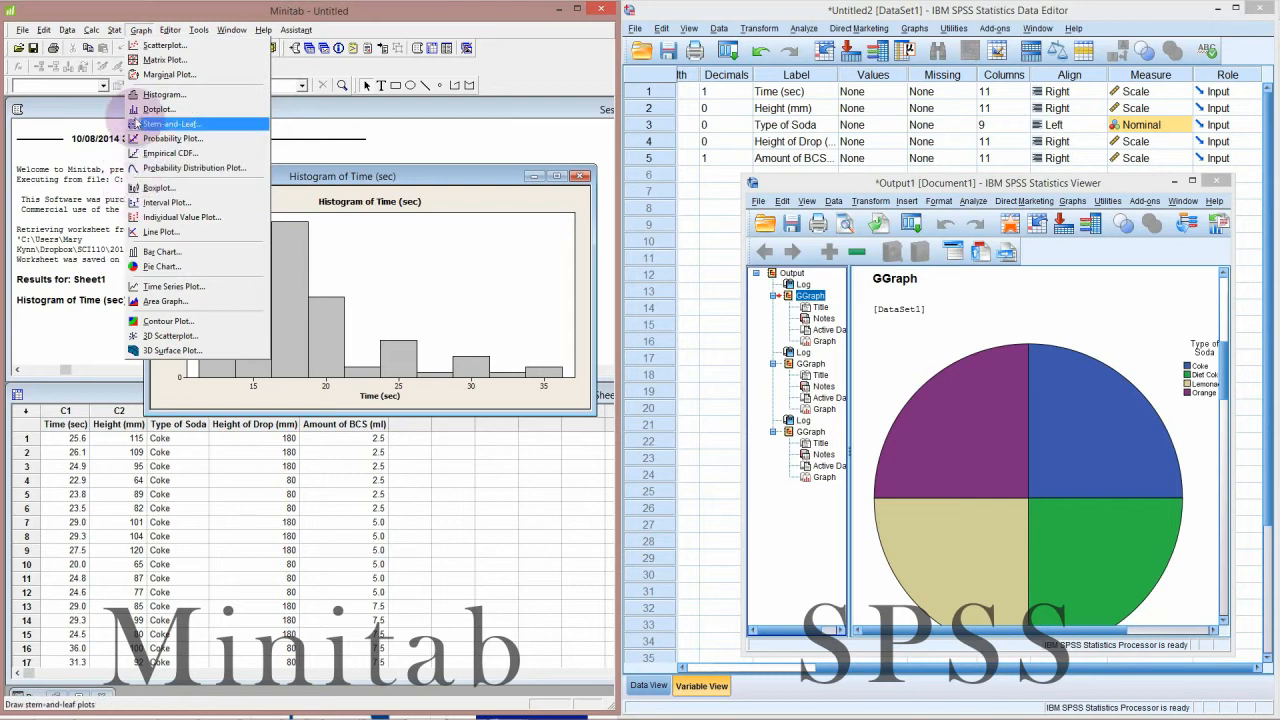
mouse_move(172, 60)
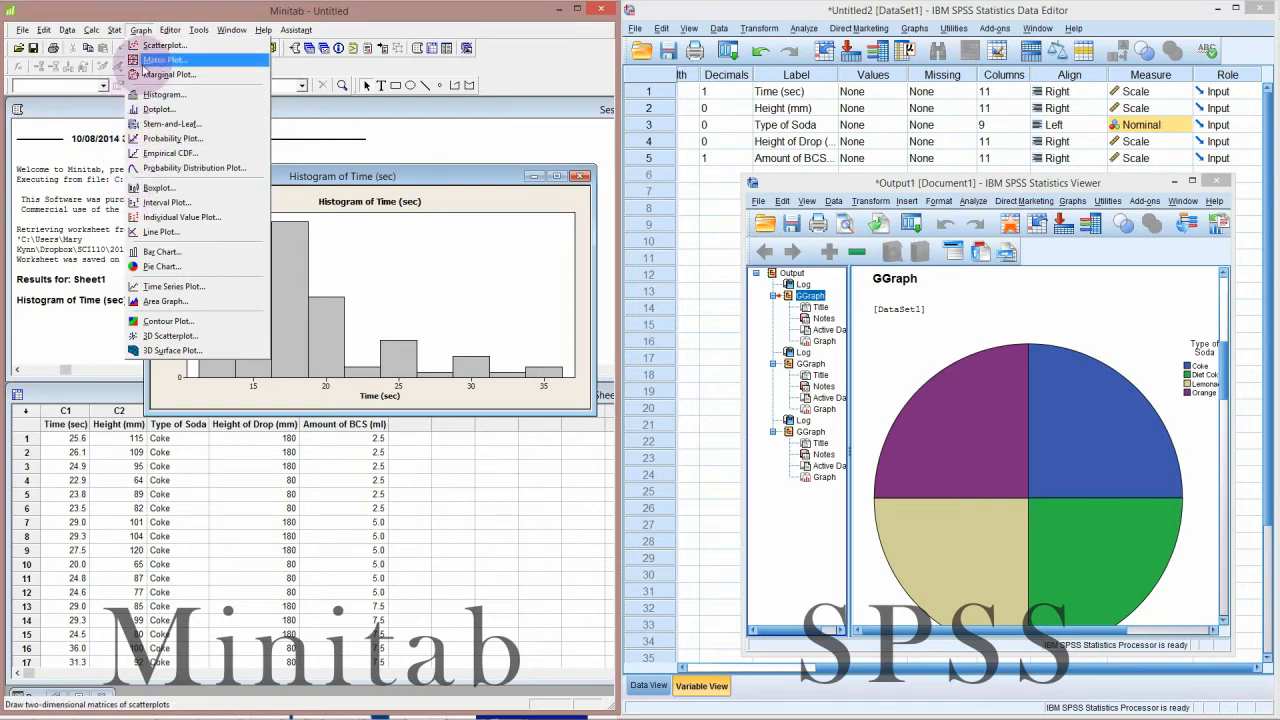
mouse_move(176, 44)
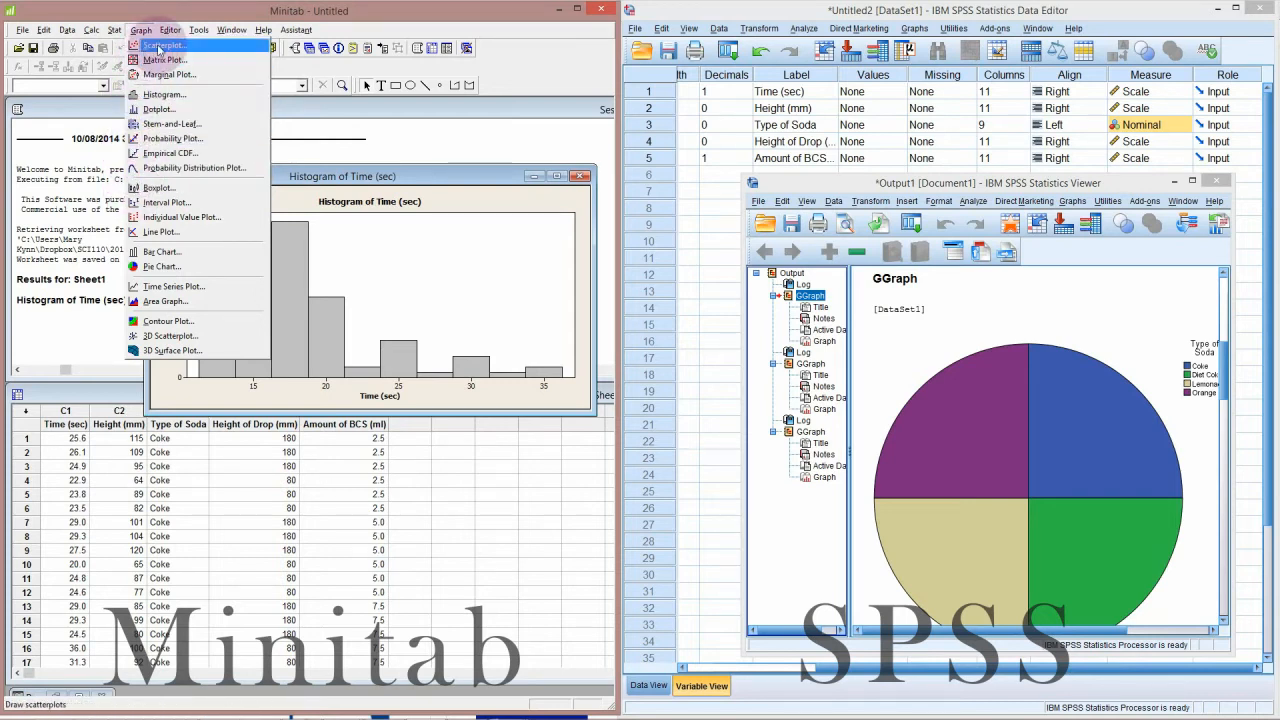
click(170, 44)
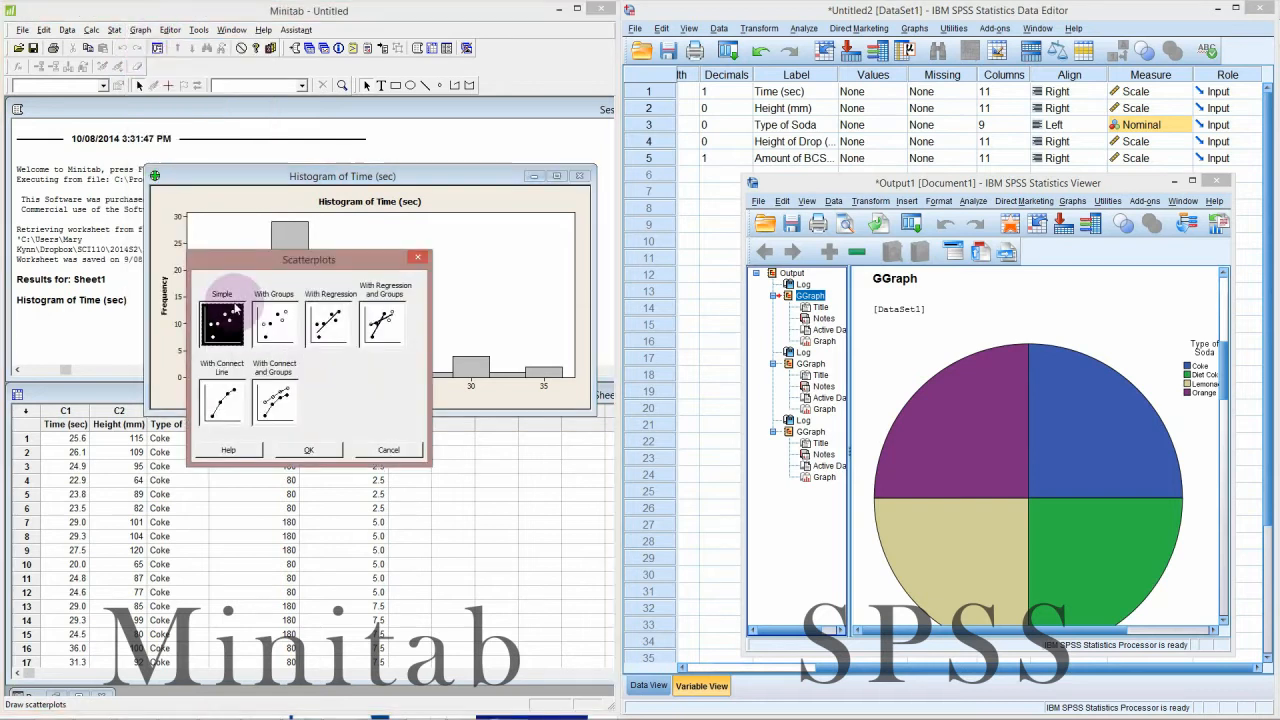
click(274, 320)
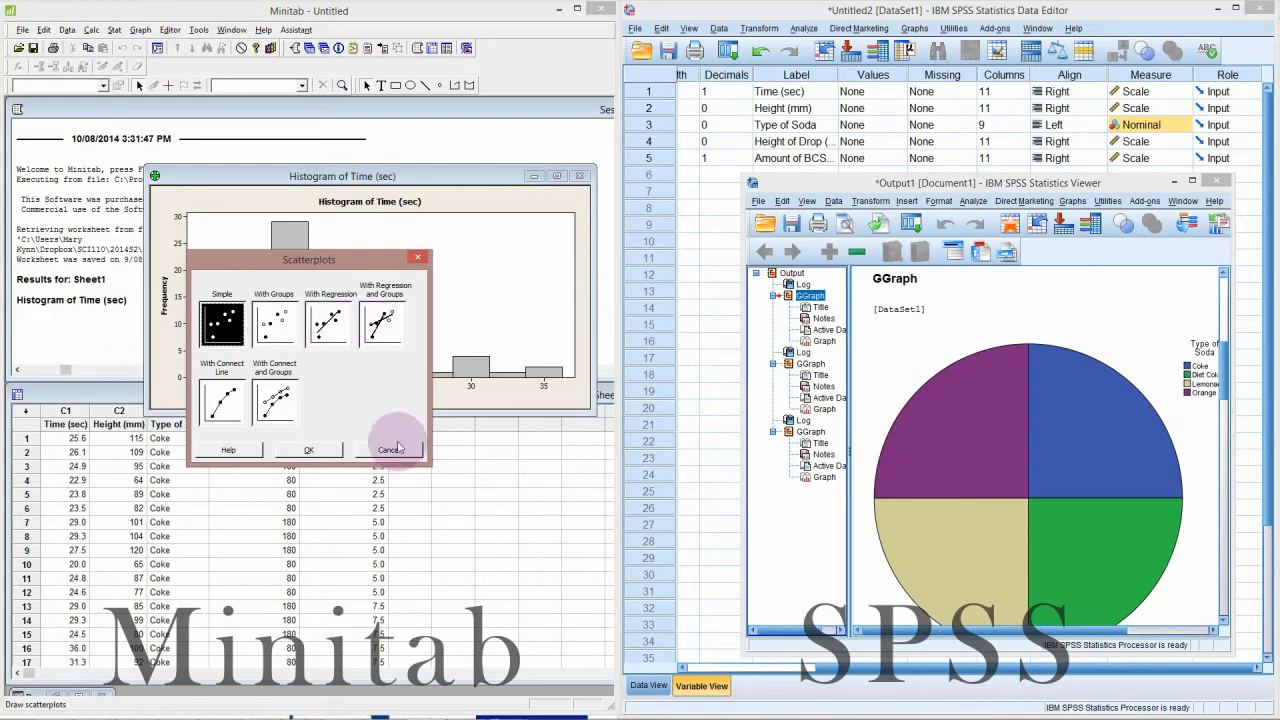
click(386, 448)
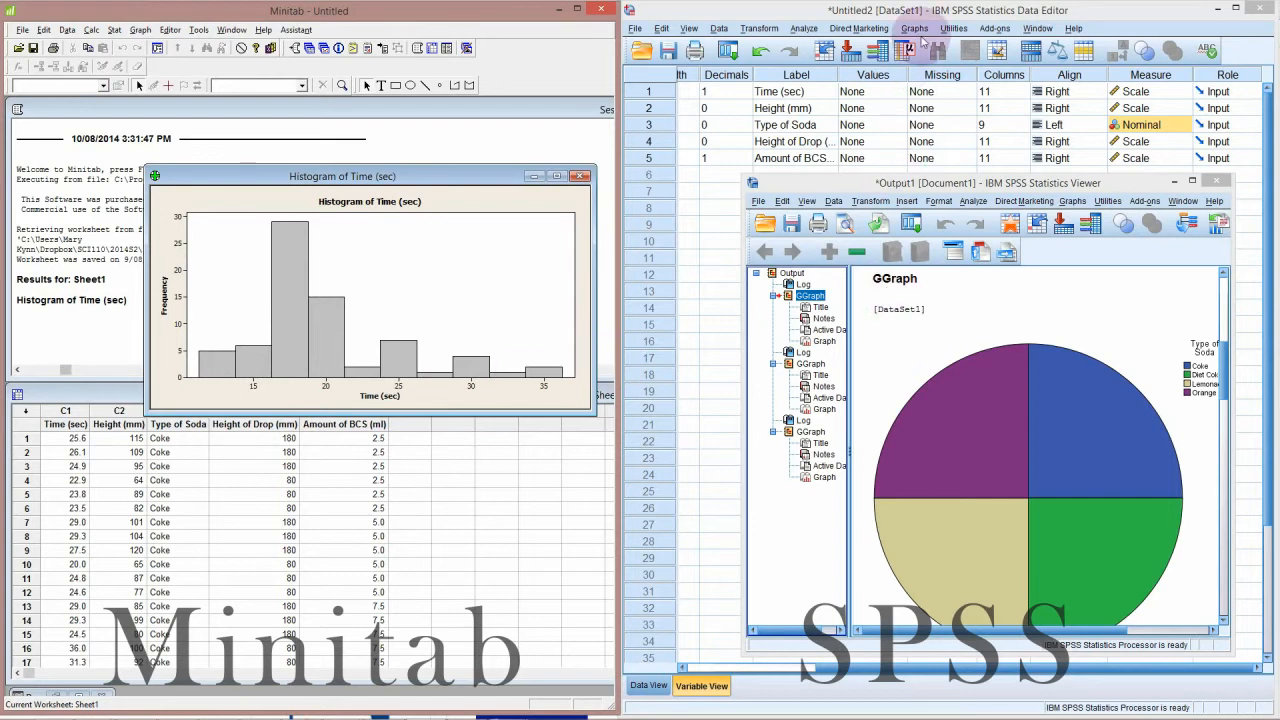
Browse Dual Axes, Histogram and Pie/Polar gallery types in Chart Builder, then move it right
click(912, 28)
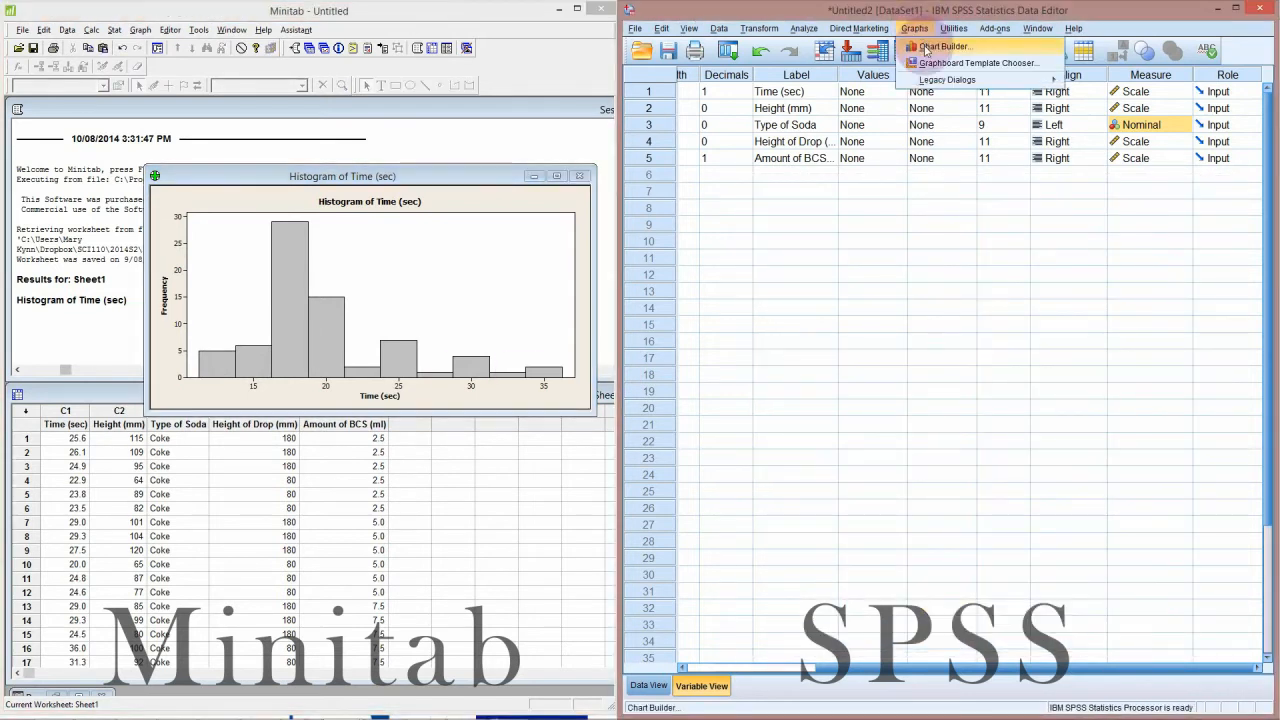
click(948, 46)
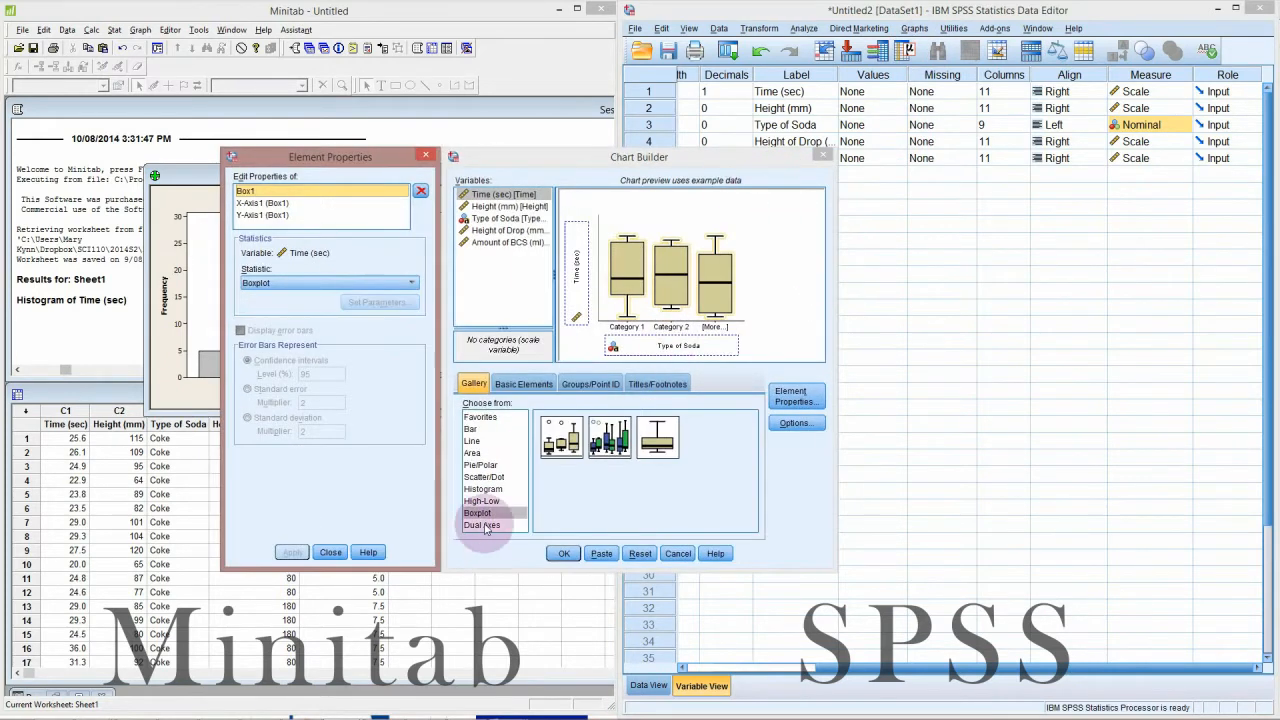
click(482, 524)
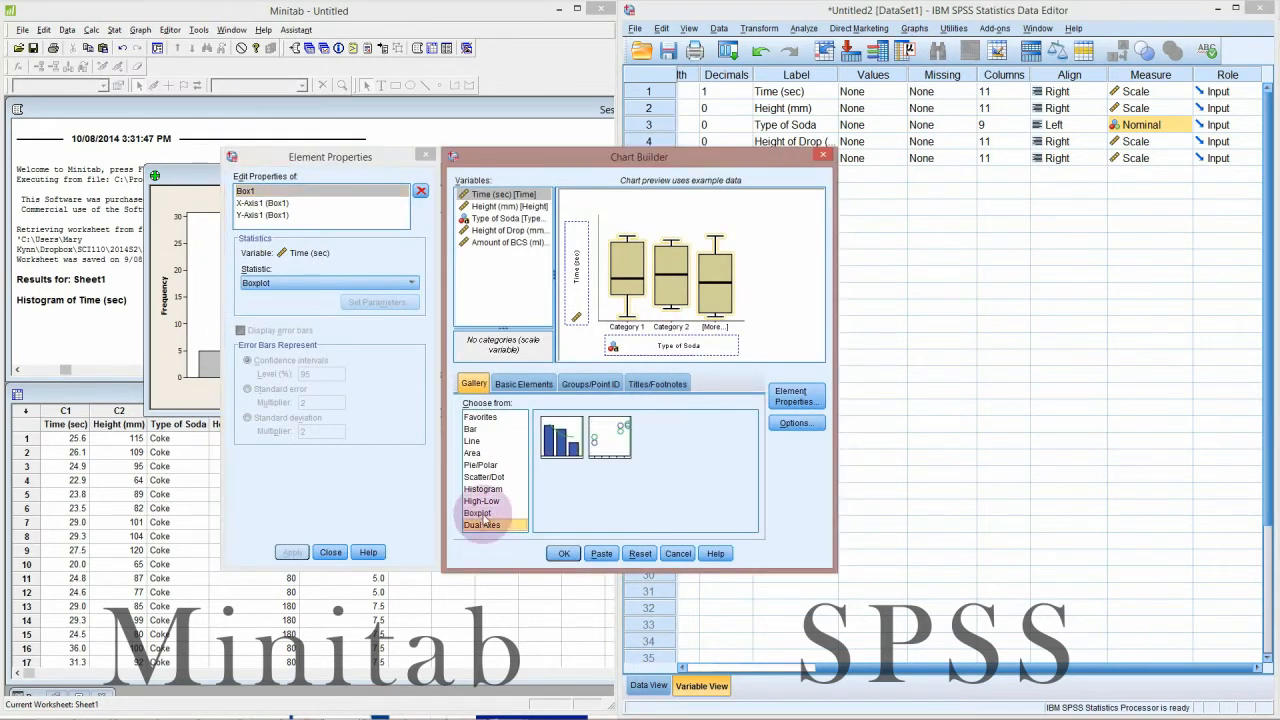
click(484, 488)
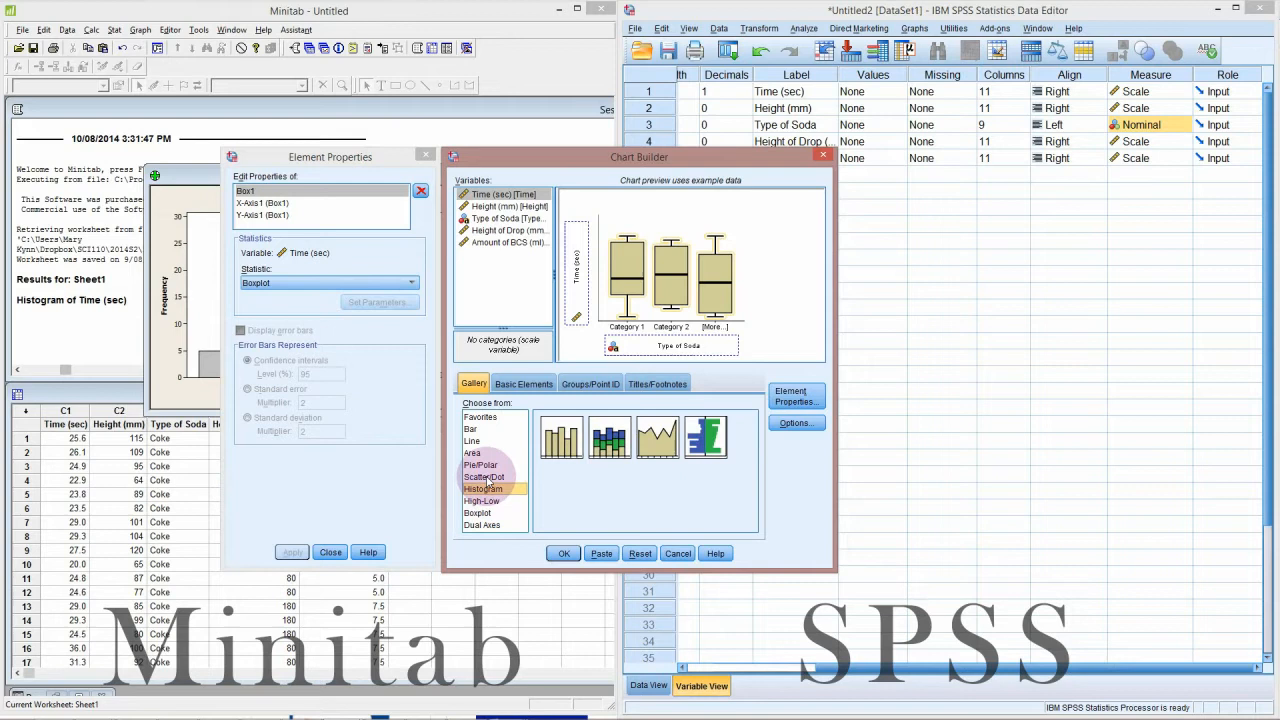
click(480, 464)
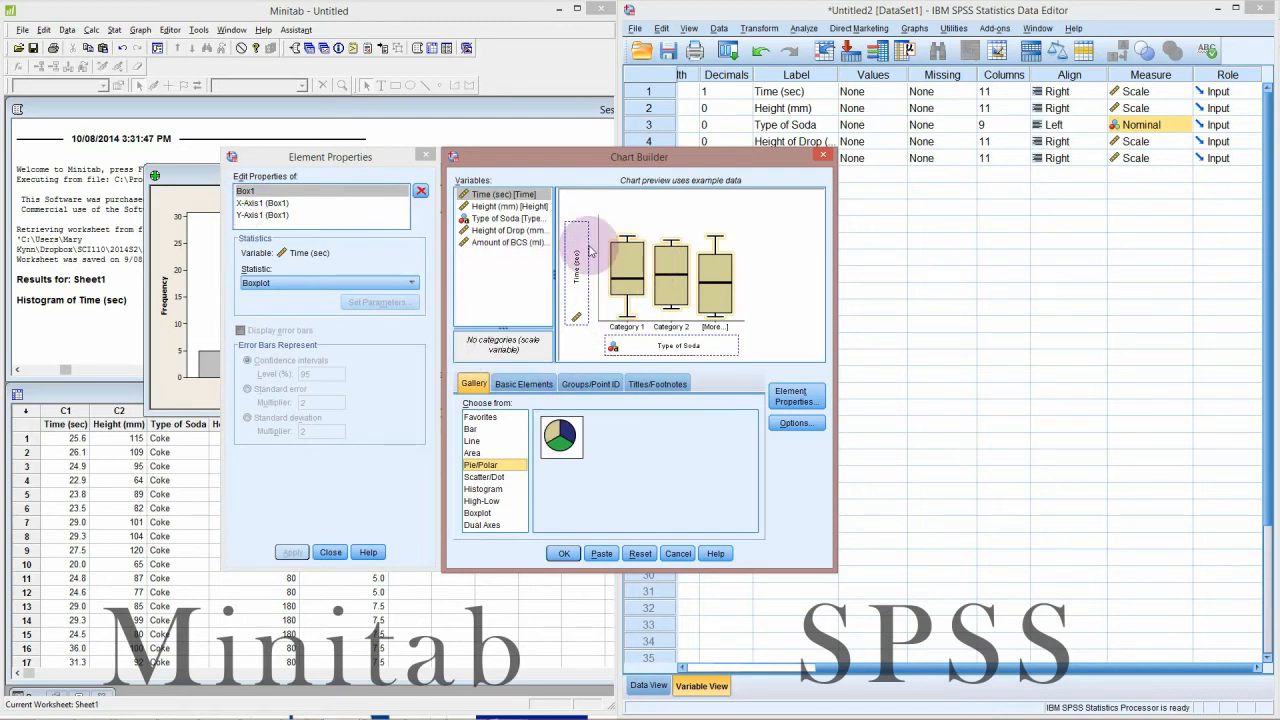
mouse_move(586, 248)
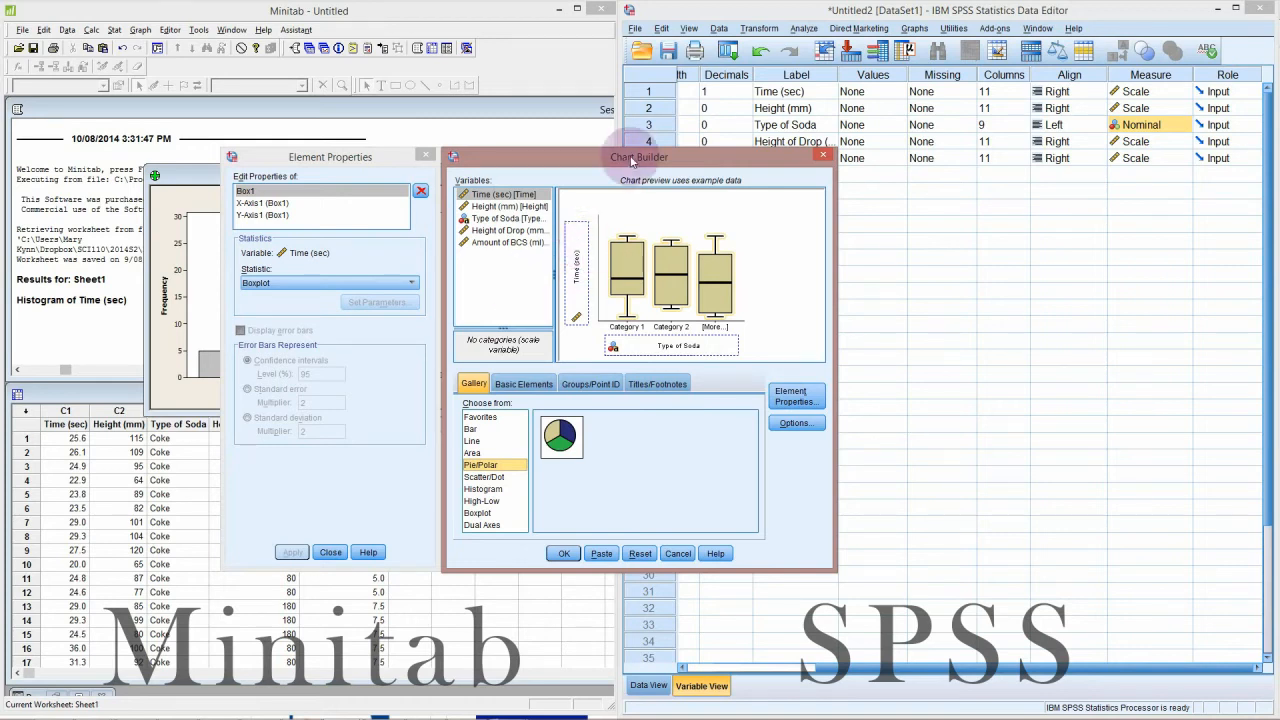
drag(640, 156, 868, 126)
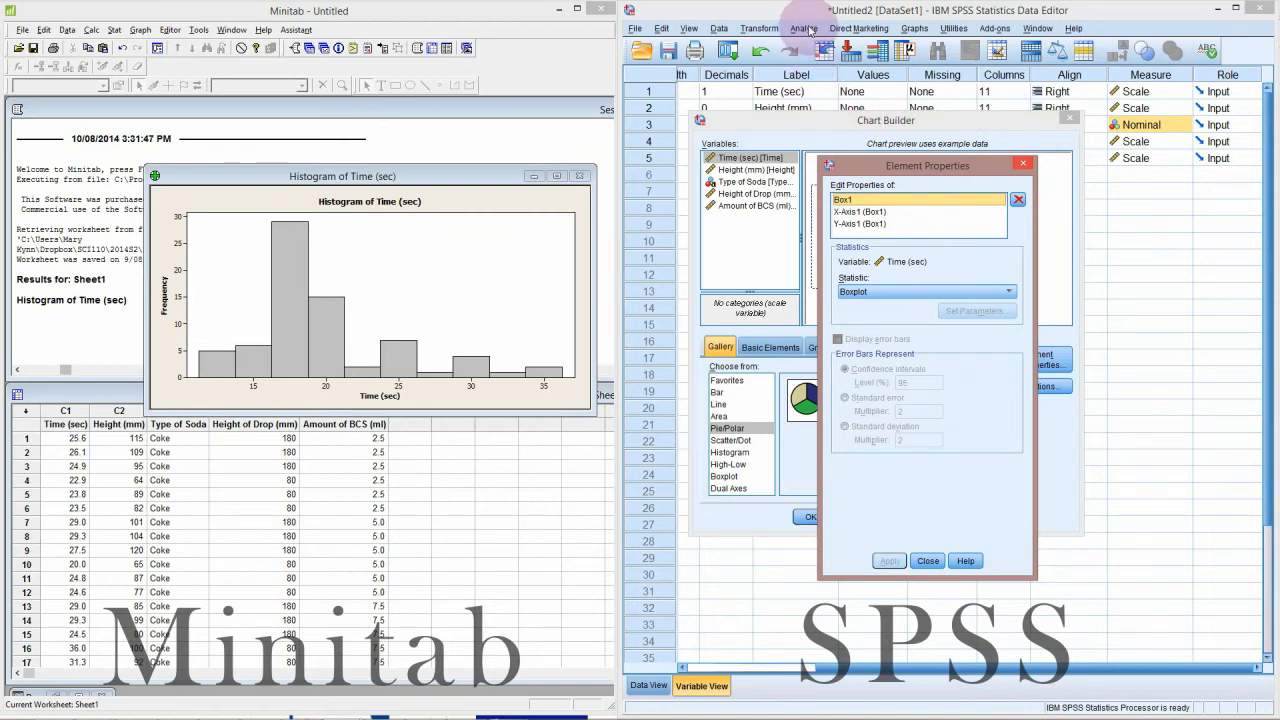
click(802, 28)
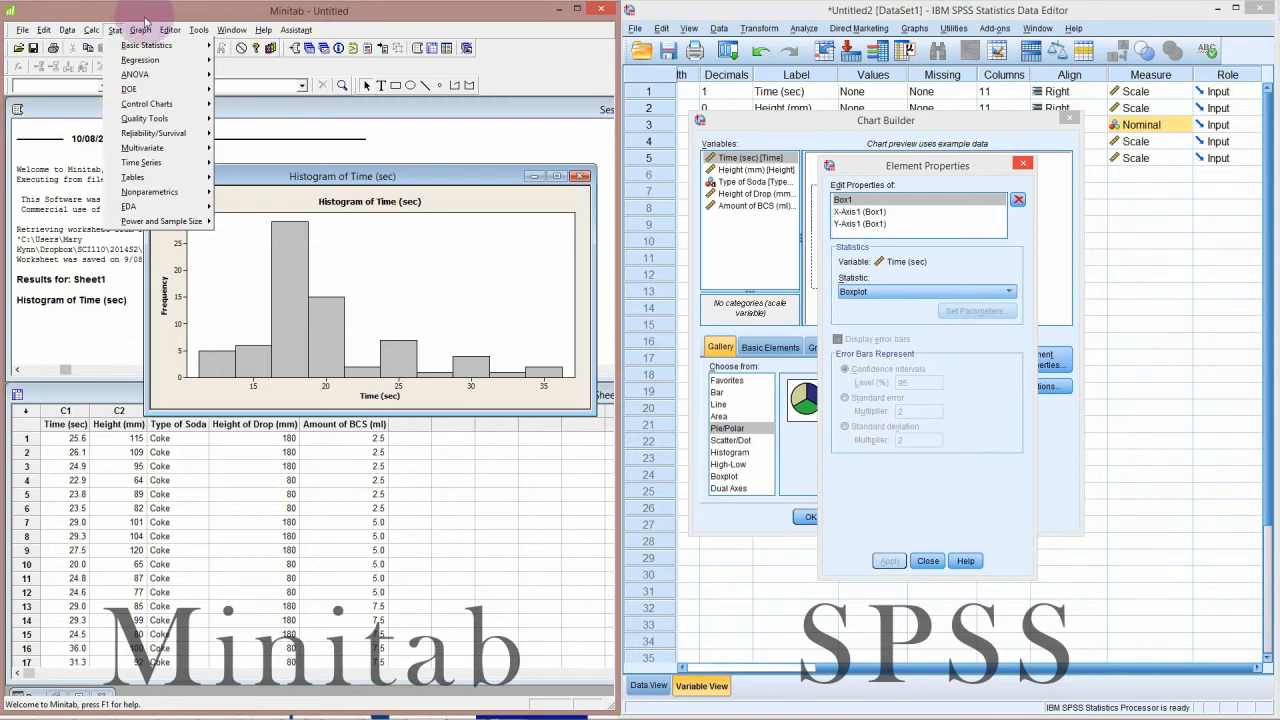
click(172, 30)
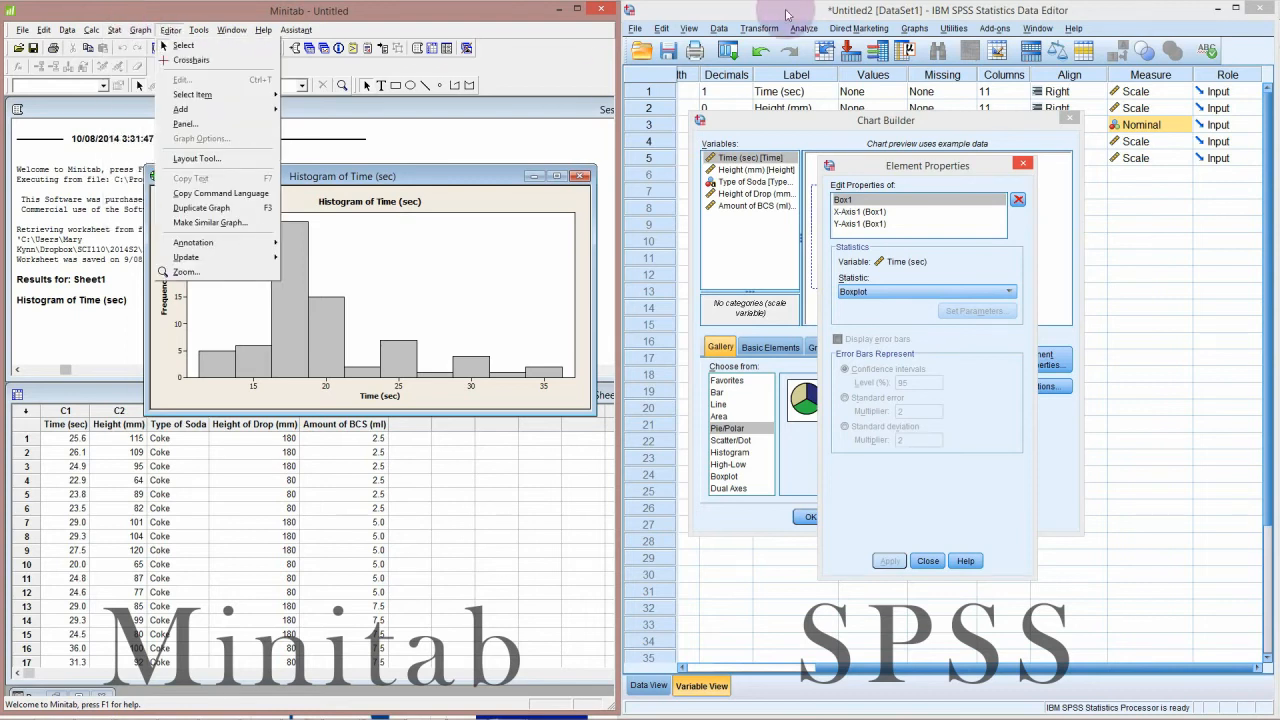
mouse_move(784, 14)
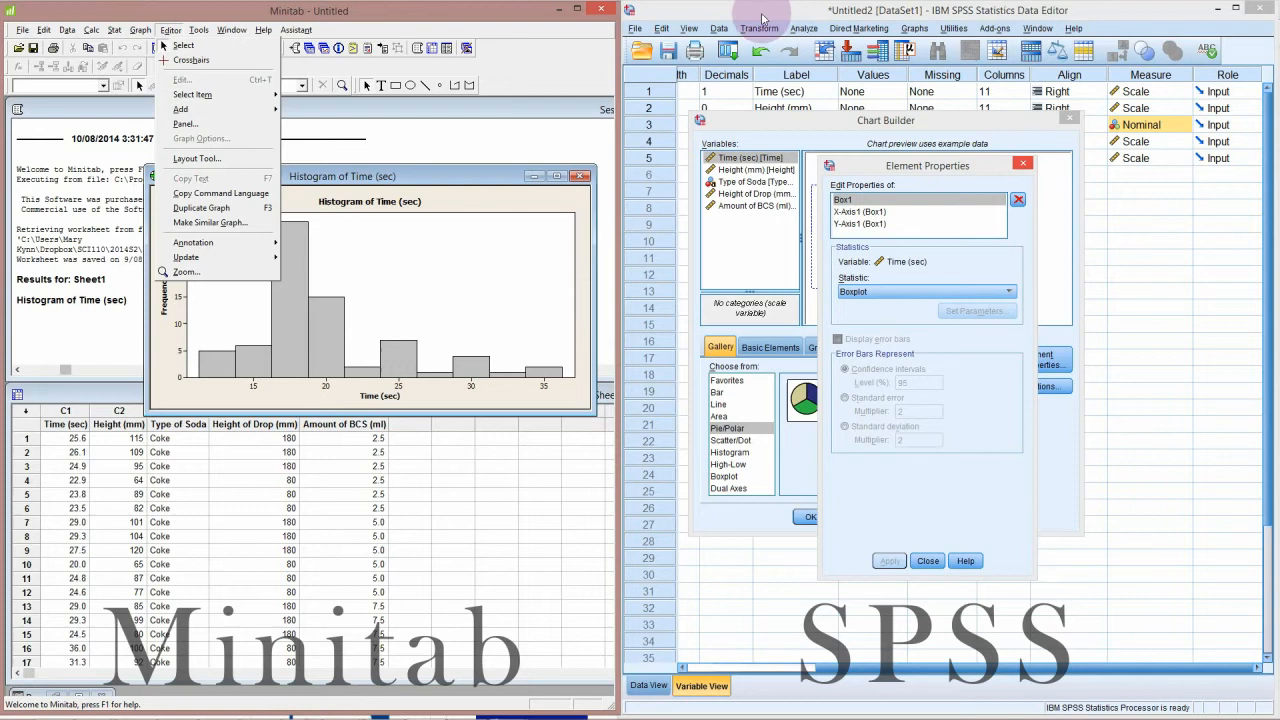
mouse_move(428, 18)
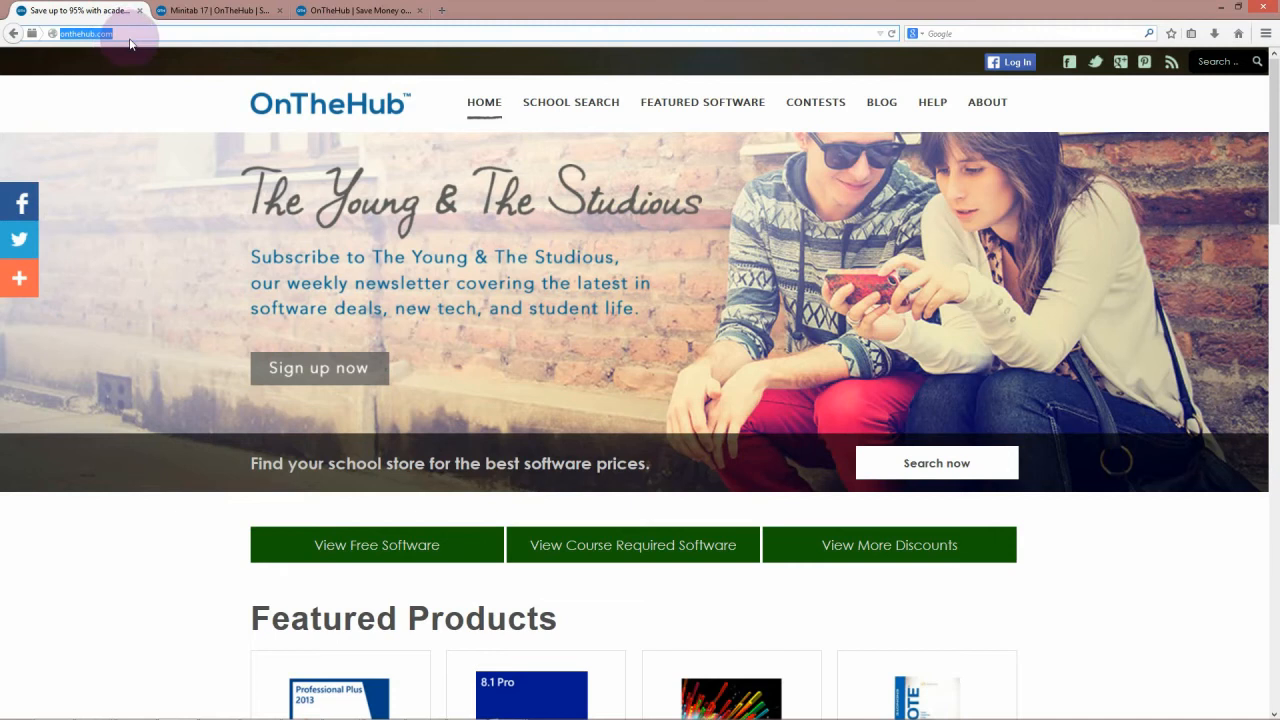
mouse_move(922, 236)
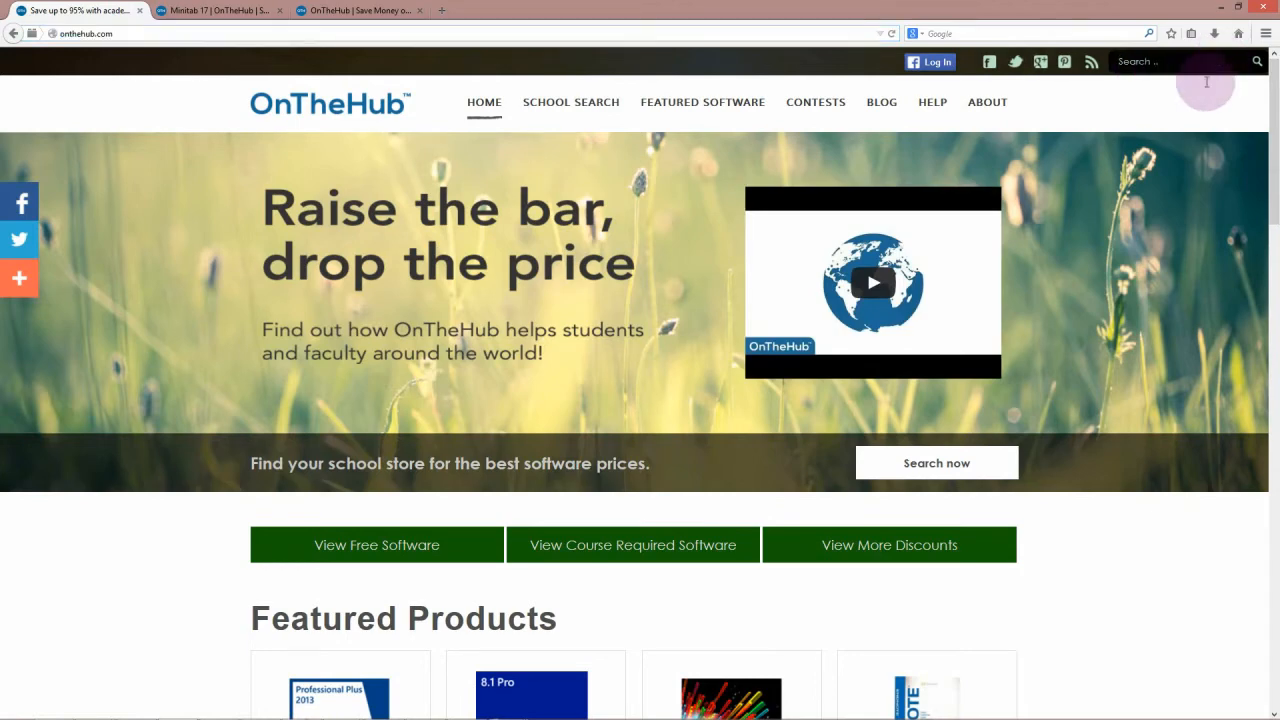
Scroll down the OnTheHub home page past featured schools and top software picks
scroll(down, 3)
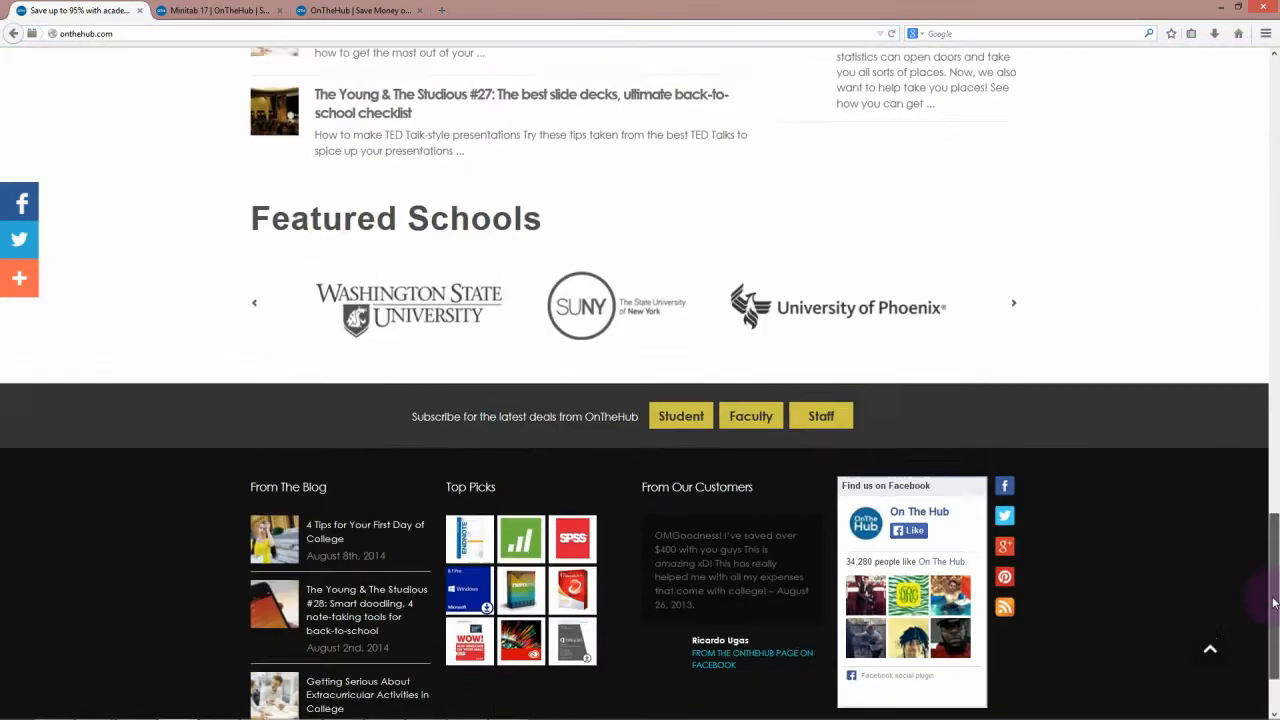
scroll(down, 3)
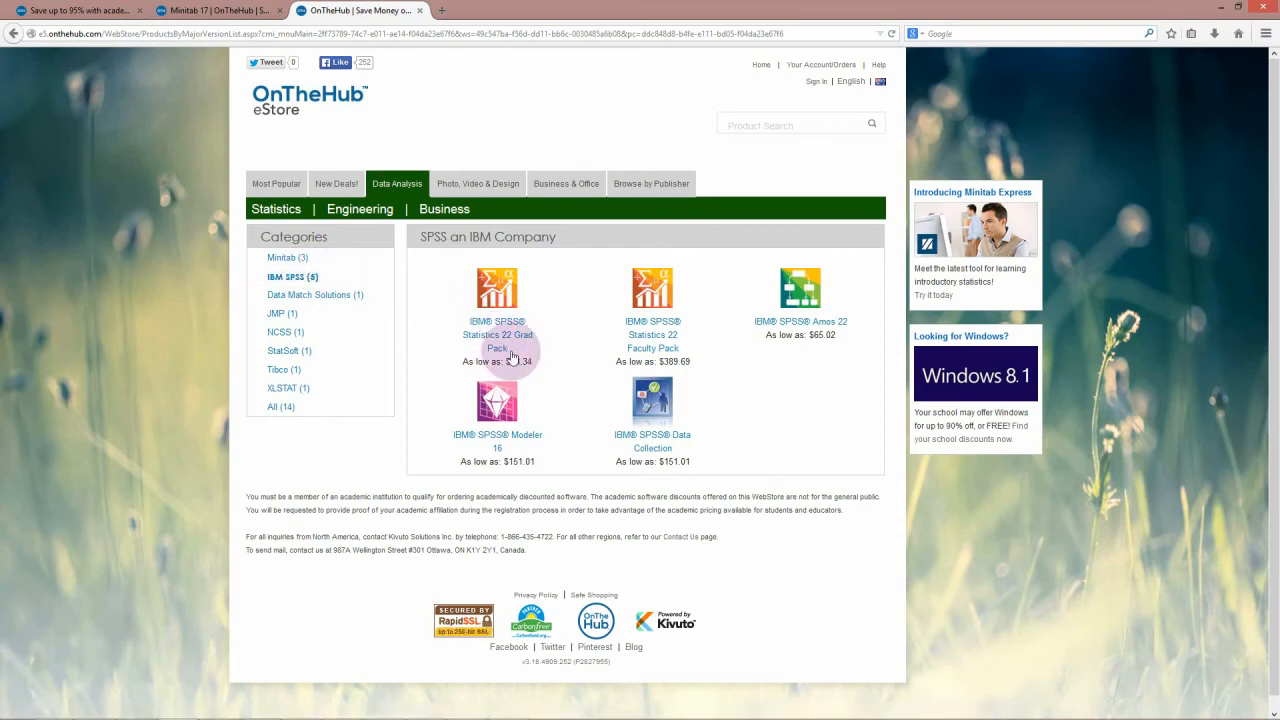
Open the IBM SPSS Statistics 22 Grad Pack page and review its download prices
click(496, 288)
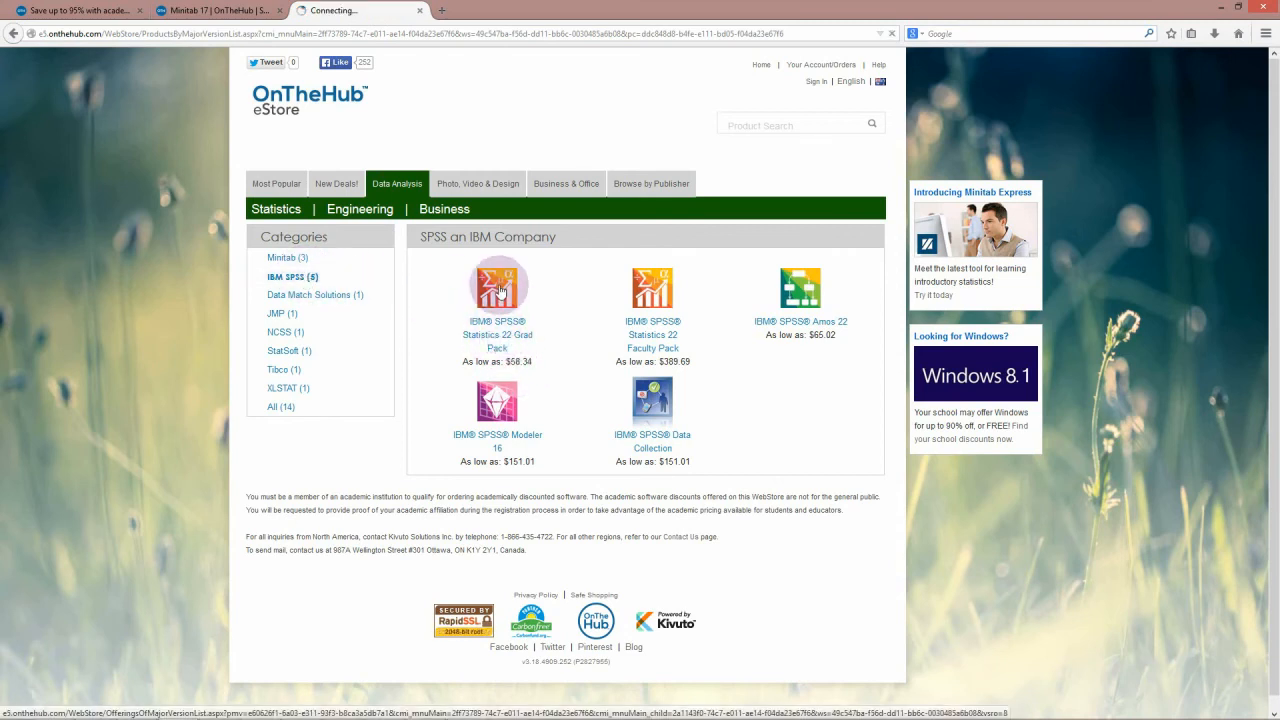
click(496, 288)
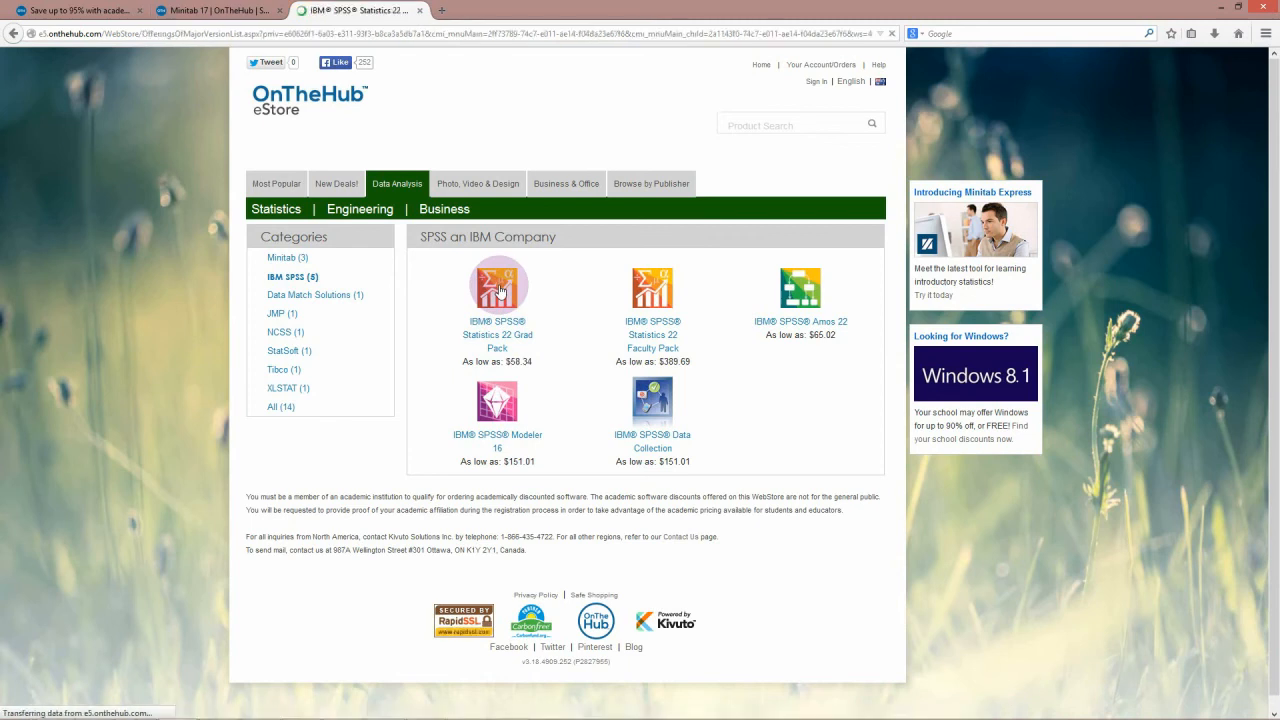
click(496, 288)
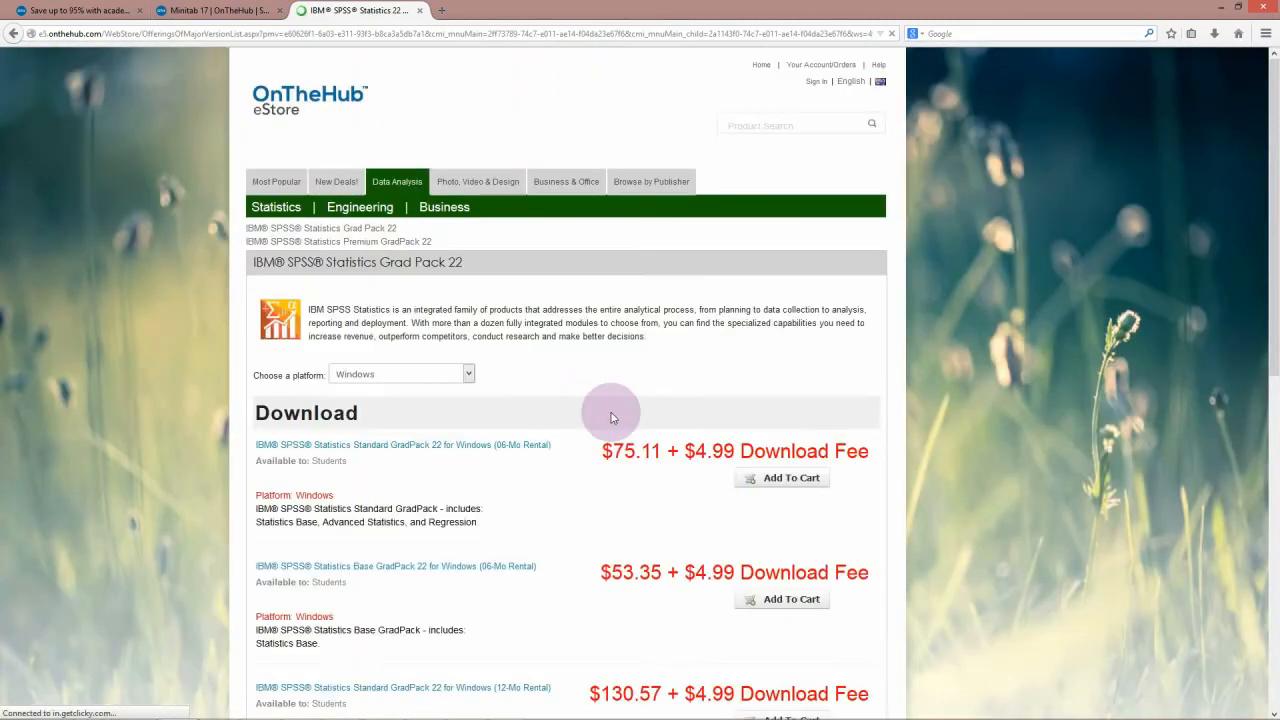
scroll(down, 3)
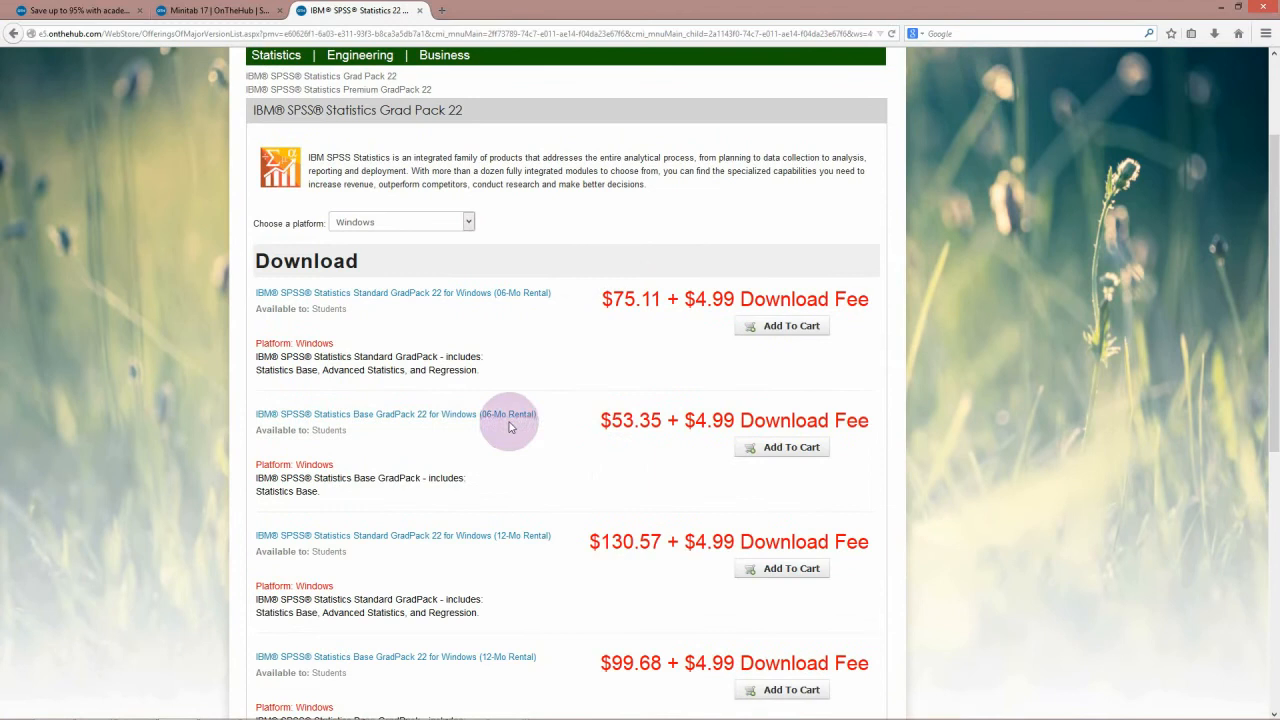
mouse_move(728, 440)
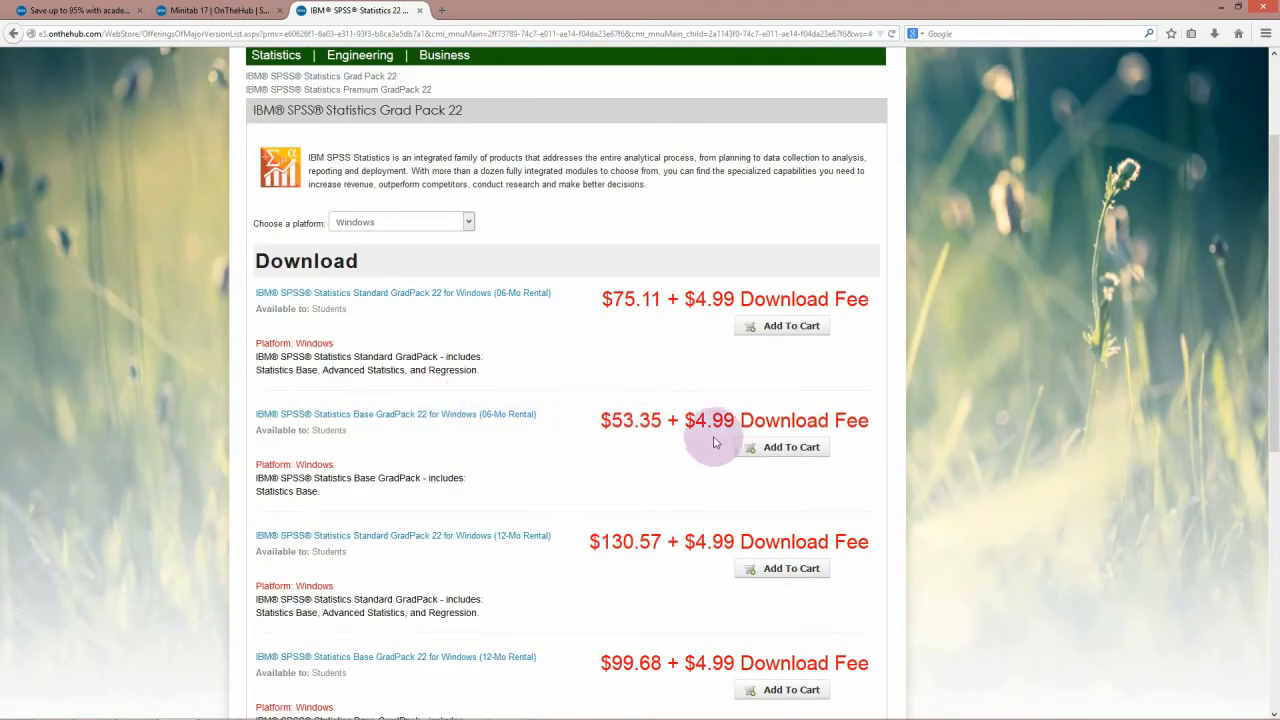
click(216, 12)
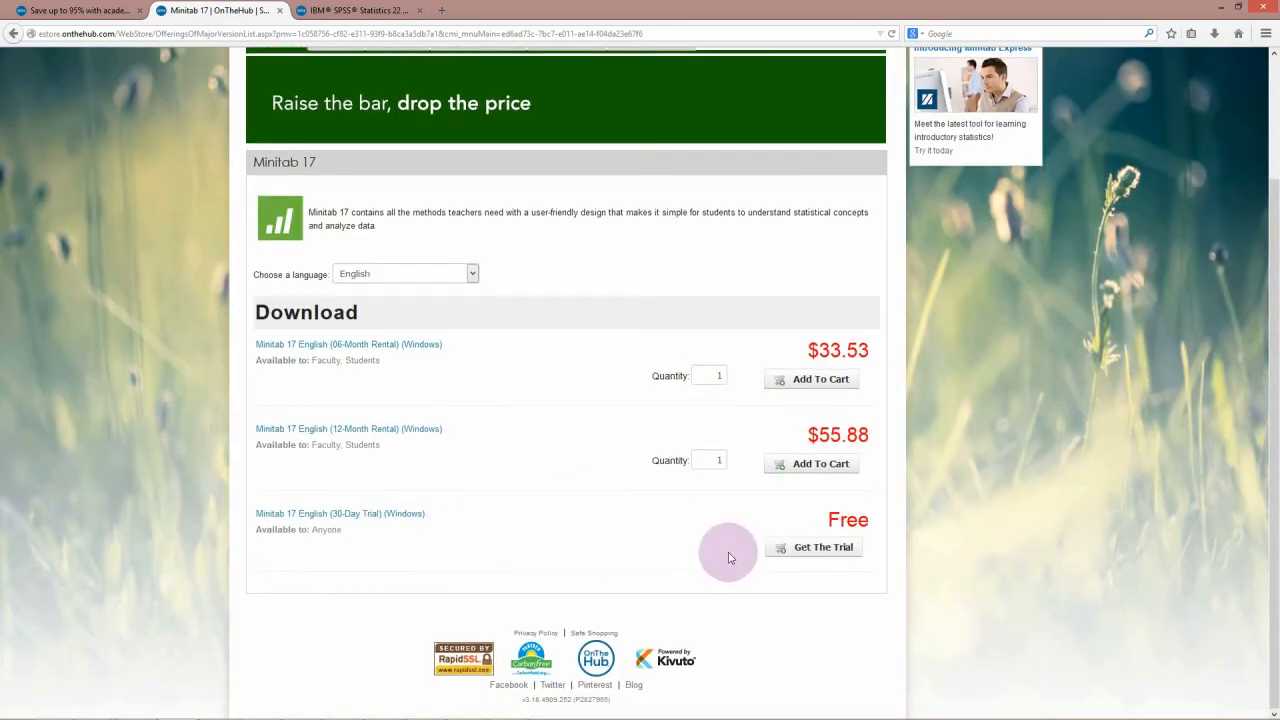
mouse_move(850, 528)
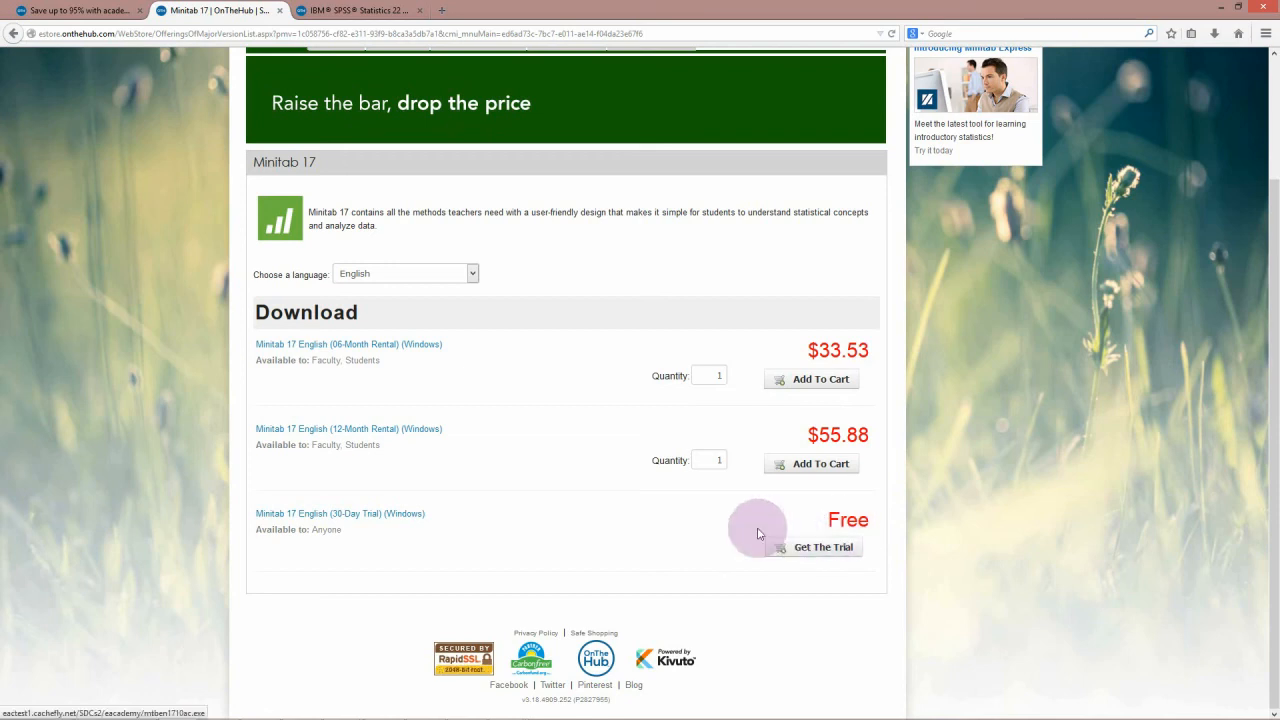
mouse_move(802, 532)
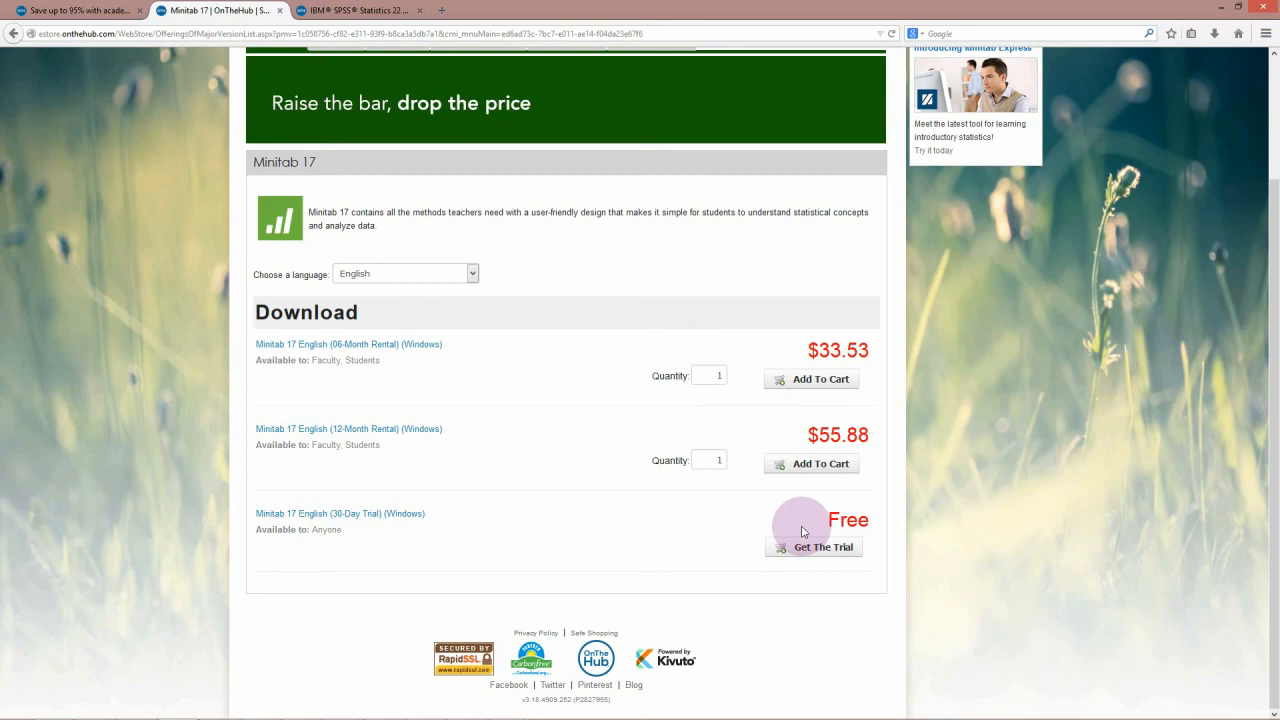
mouse_move(448, 296)
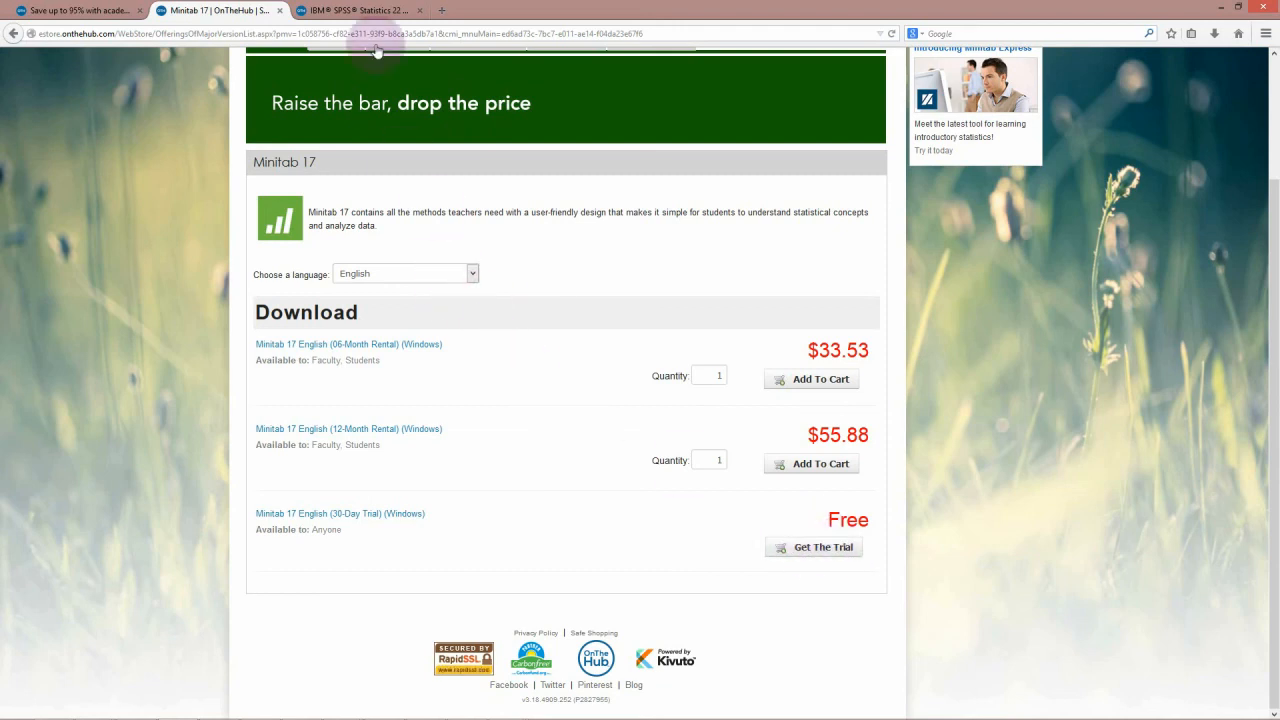
Revisit the SPSS Grad Pack prices tab, then return to the Minitab 17 page
click(356, 8)
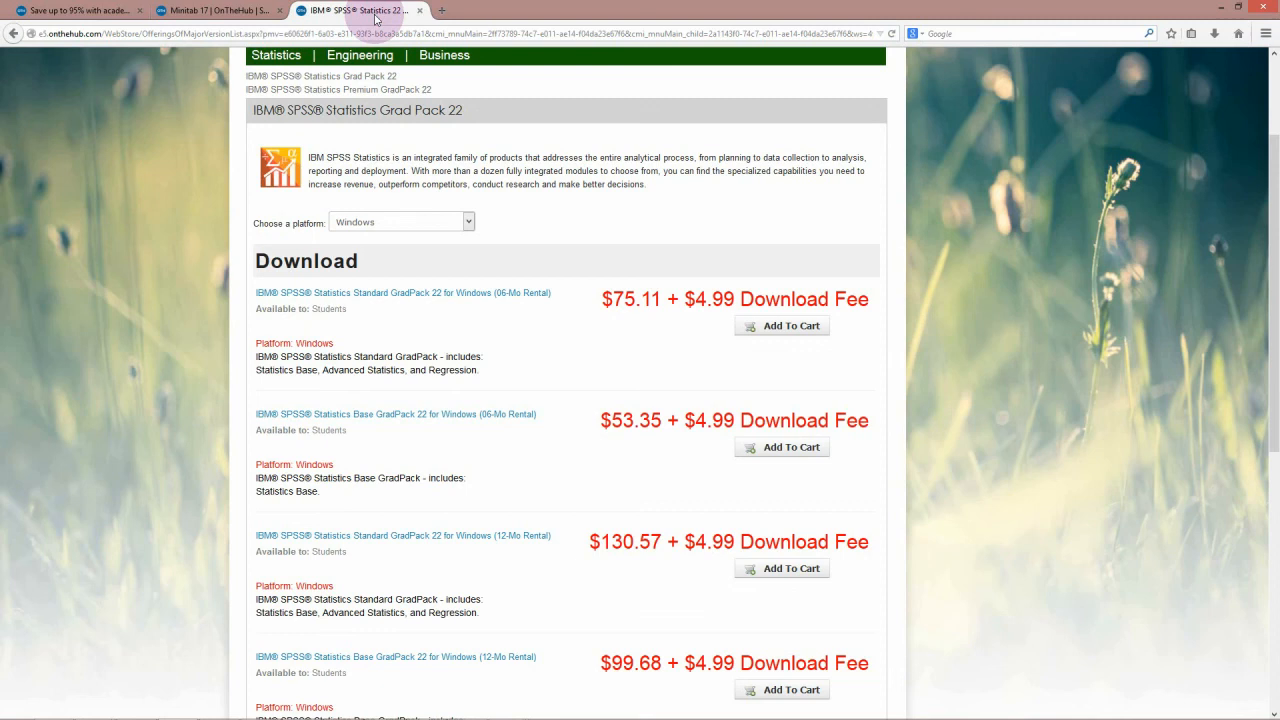
click(220, 12)
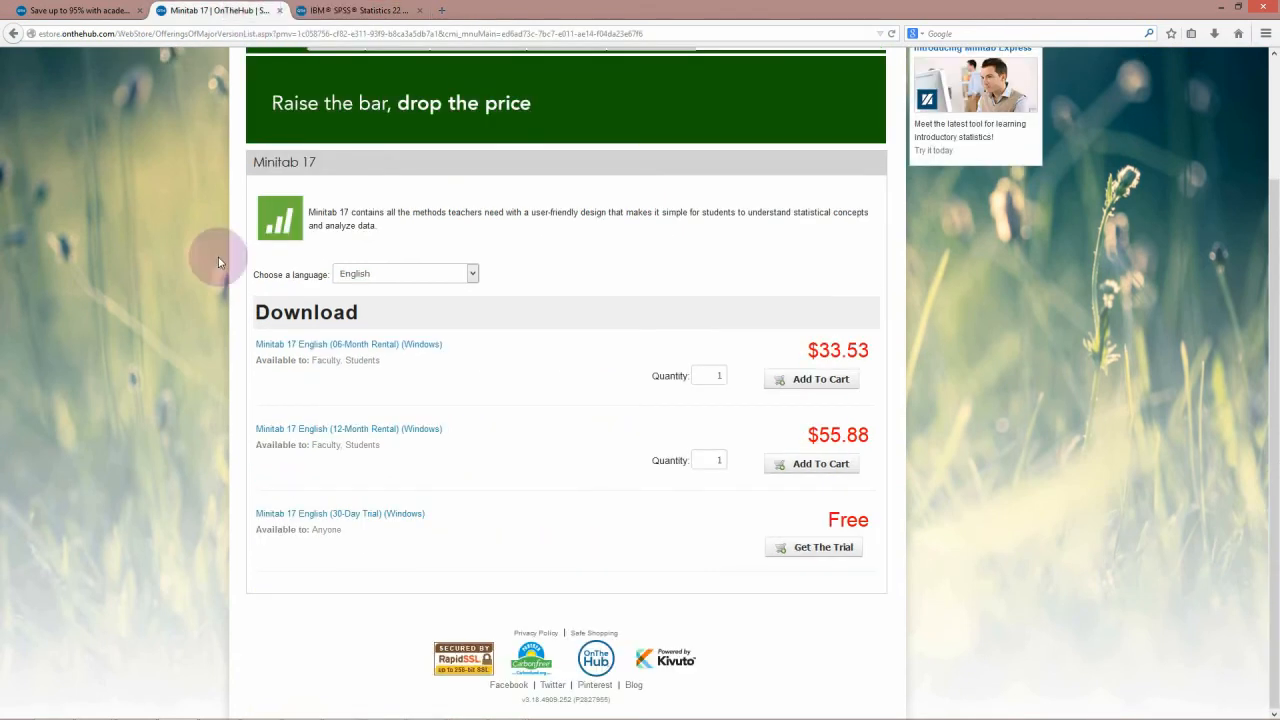